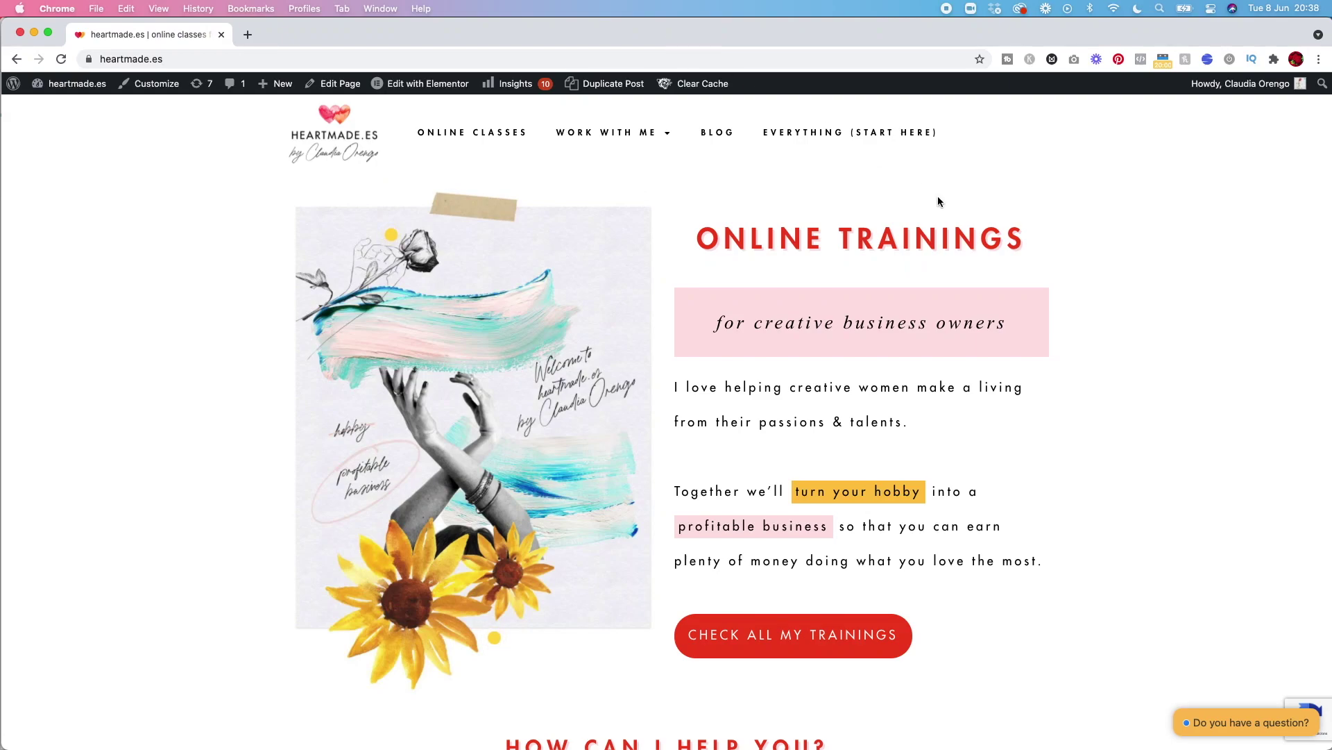
mouse_move(996, 484)
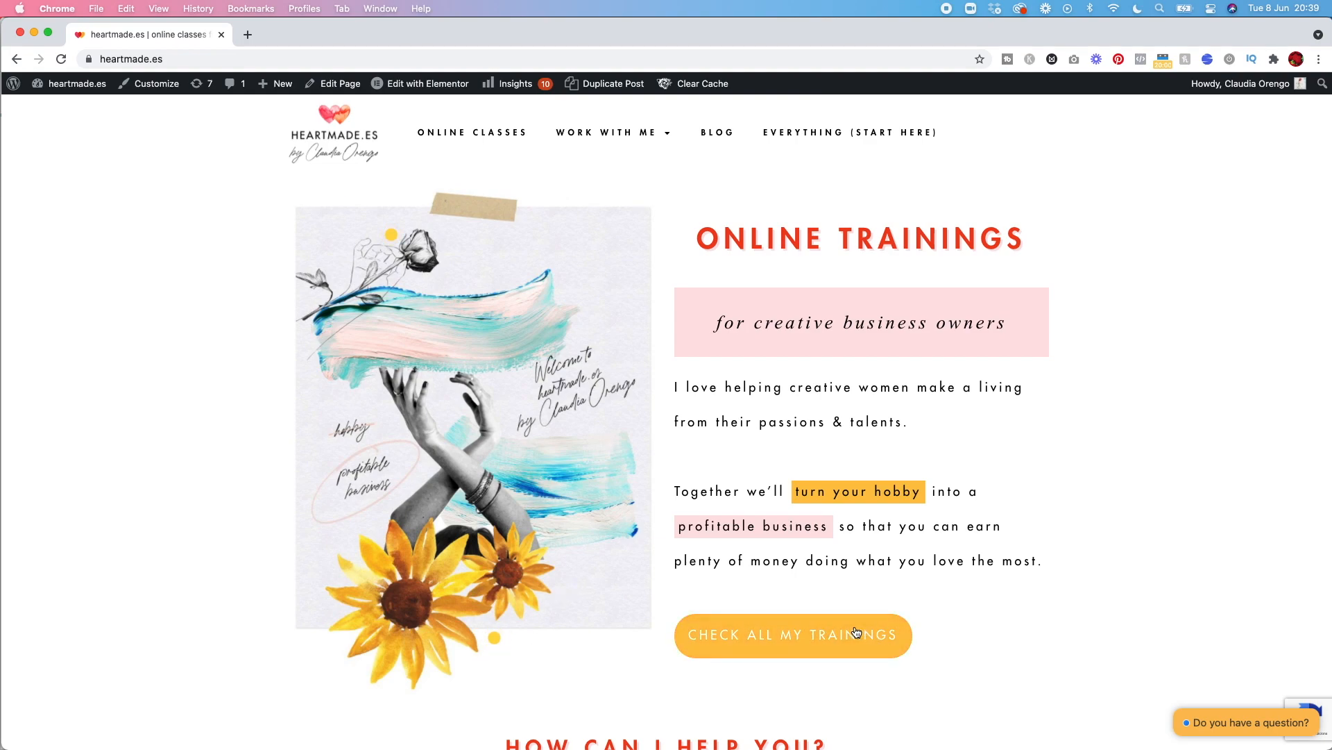
mouse_move(180, 476)
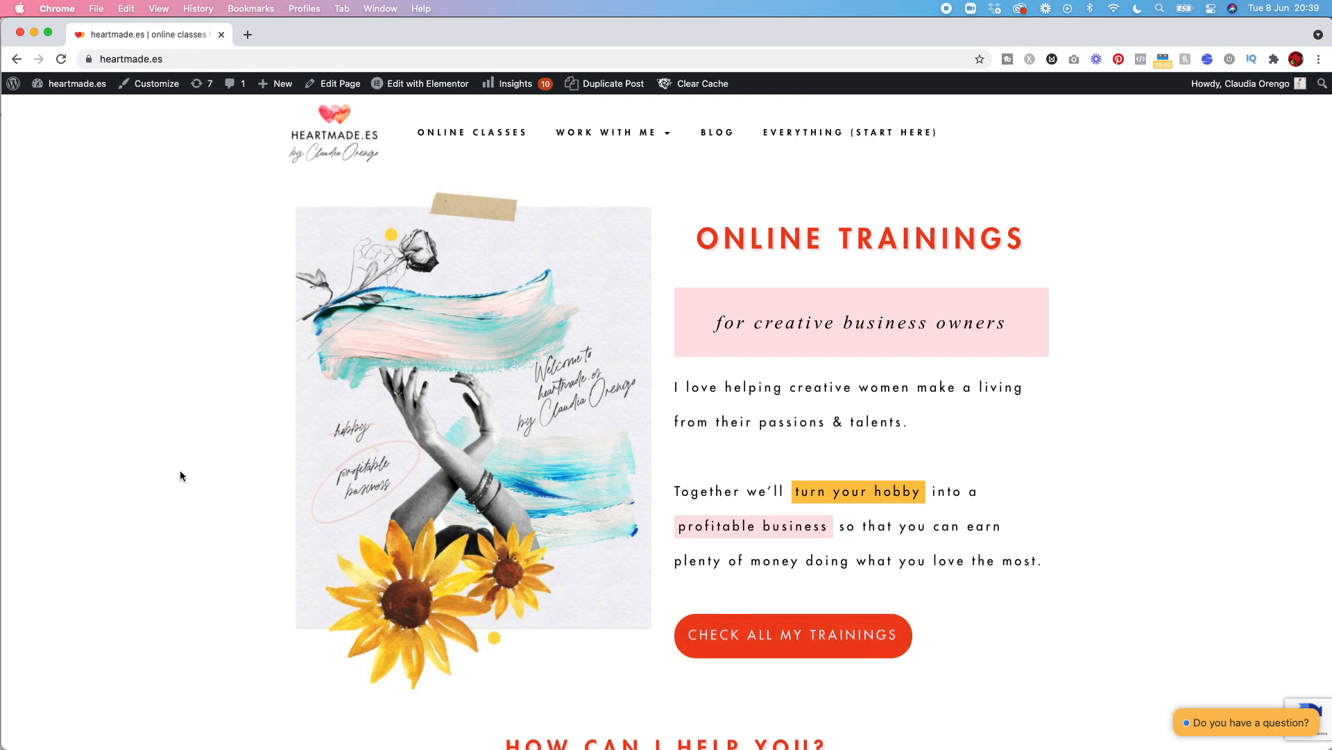
mouse_move(395, 248)
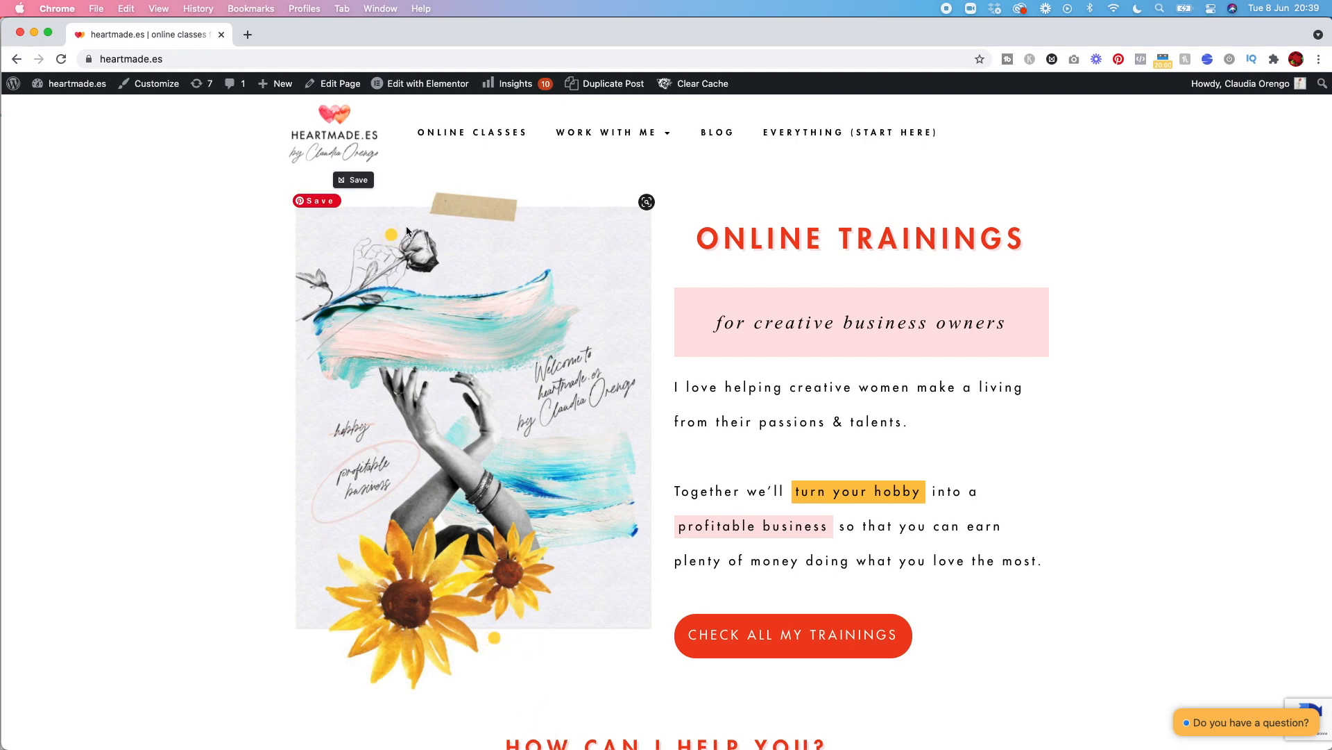
mouse_move(487, 299)
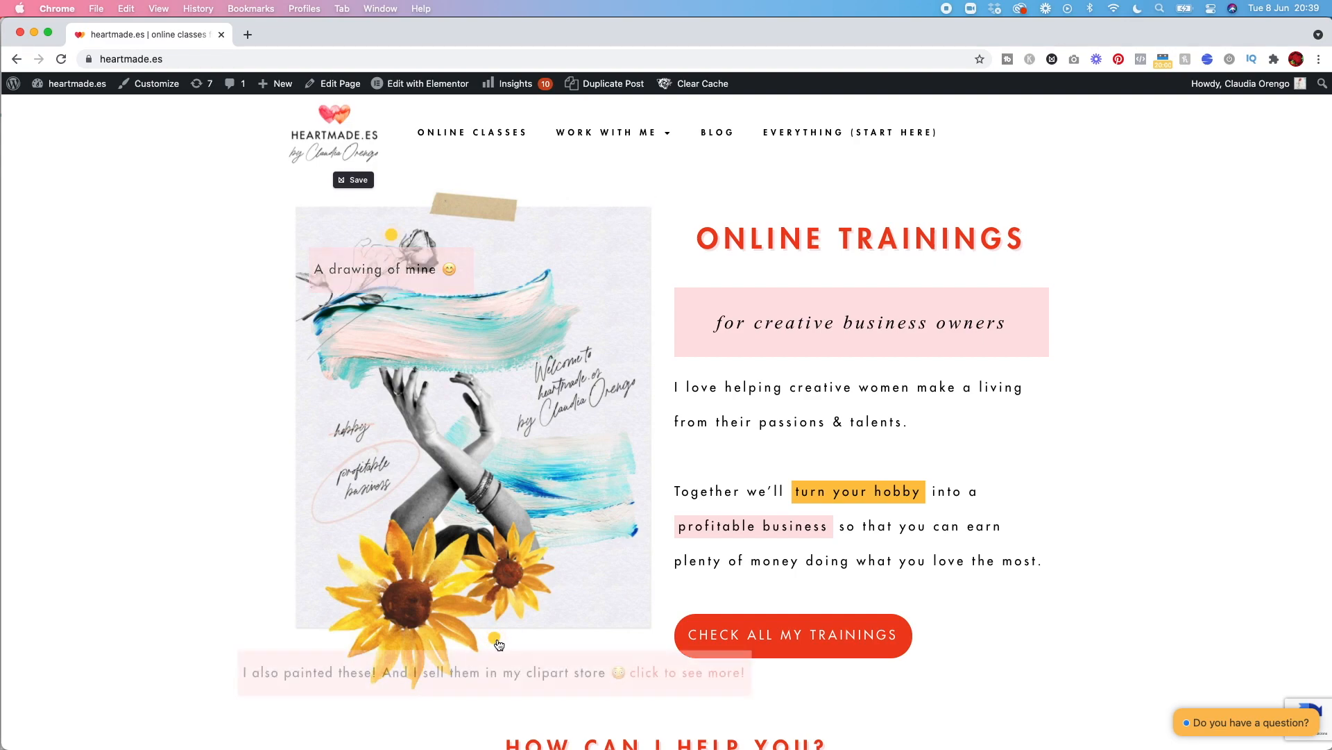
mouse_move(669, 672)
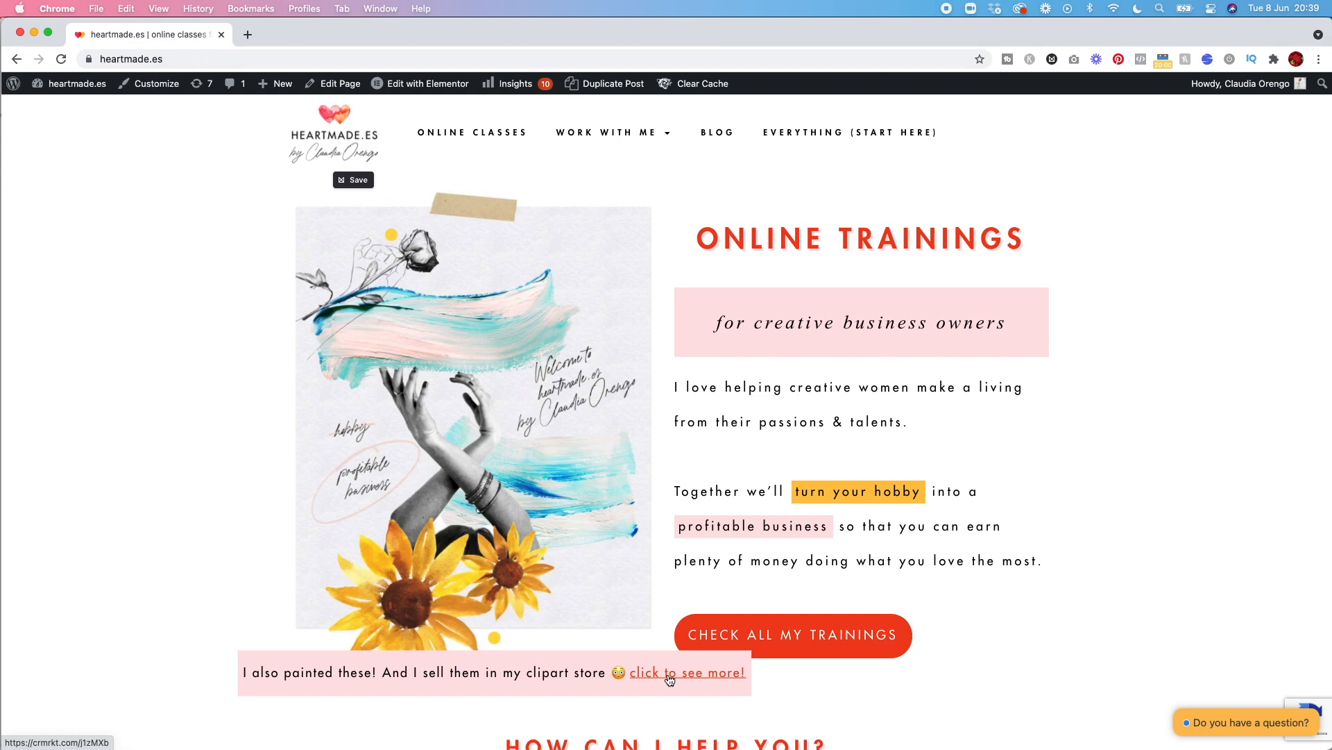
mouse_move(415, 637)
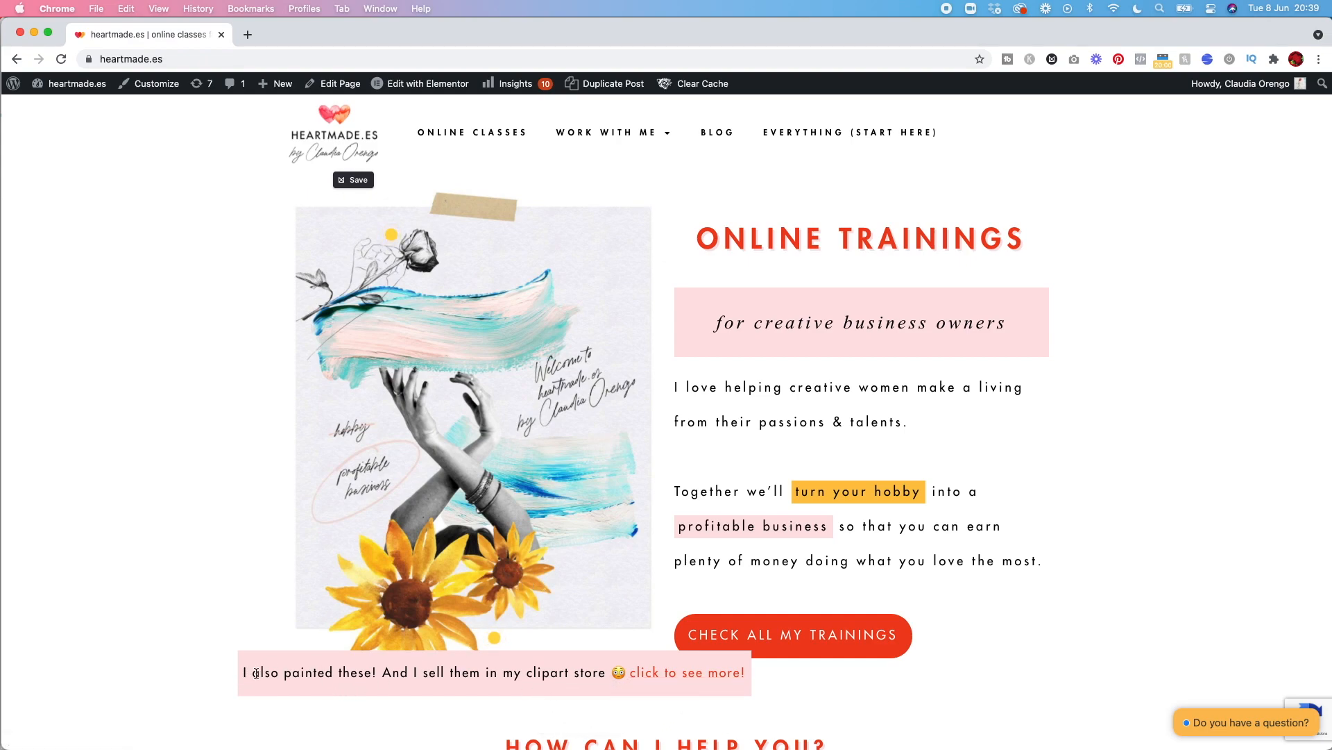
mouse_move(553, 677)
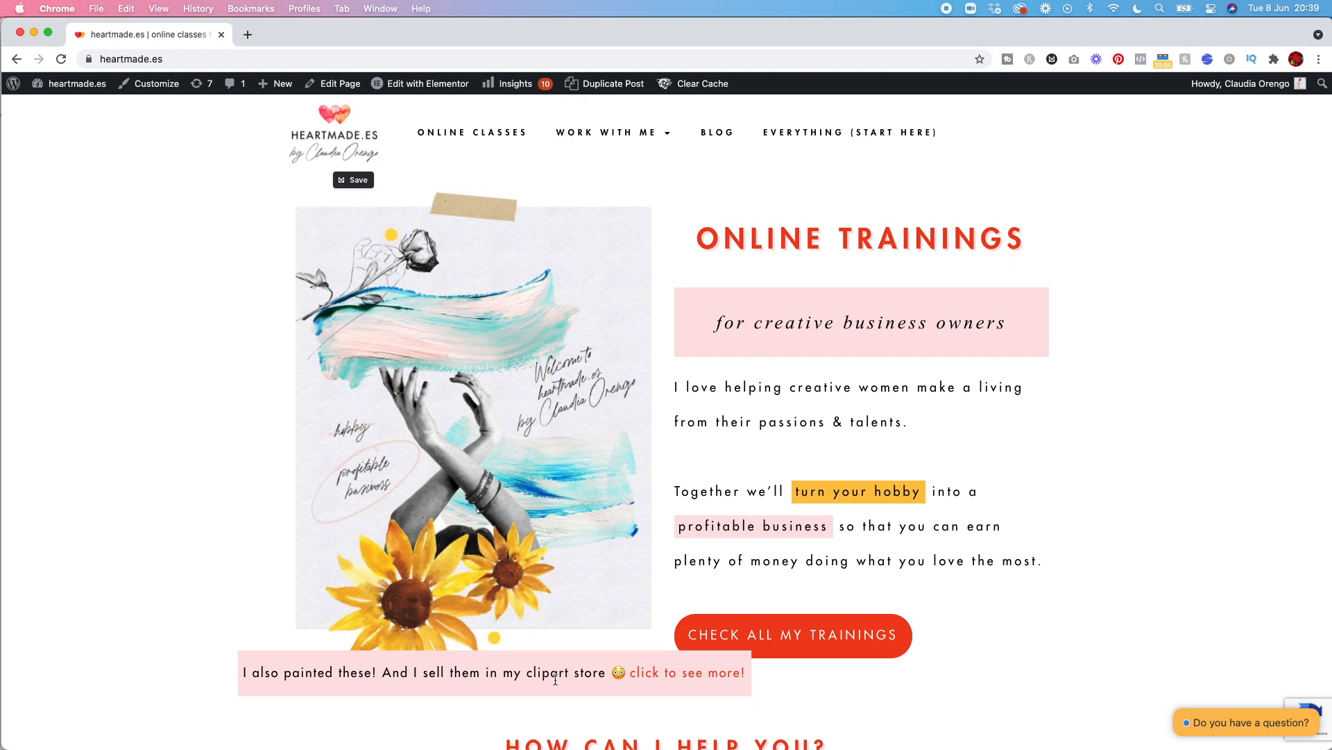
Step: Follow the "click to see more!" tooltip link to the 10 Watercolor Sunflower Creative Market page
left_click(684, 671)
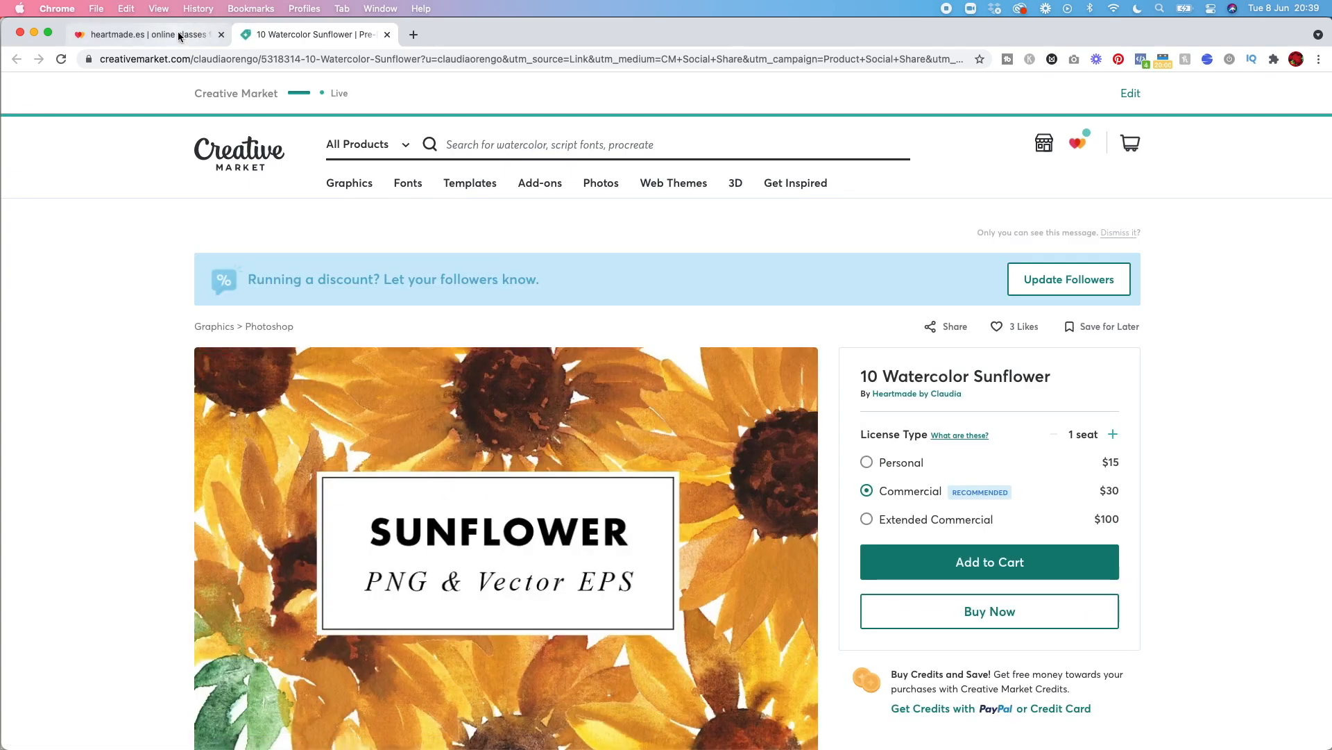
Step: Return to the heartmade.es homepage and bring the about-me collage with its yellow dots into view
left_click(145, 34)
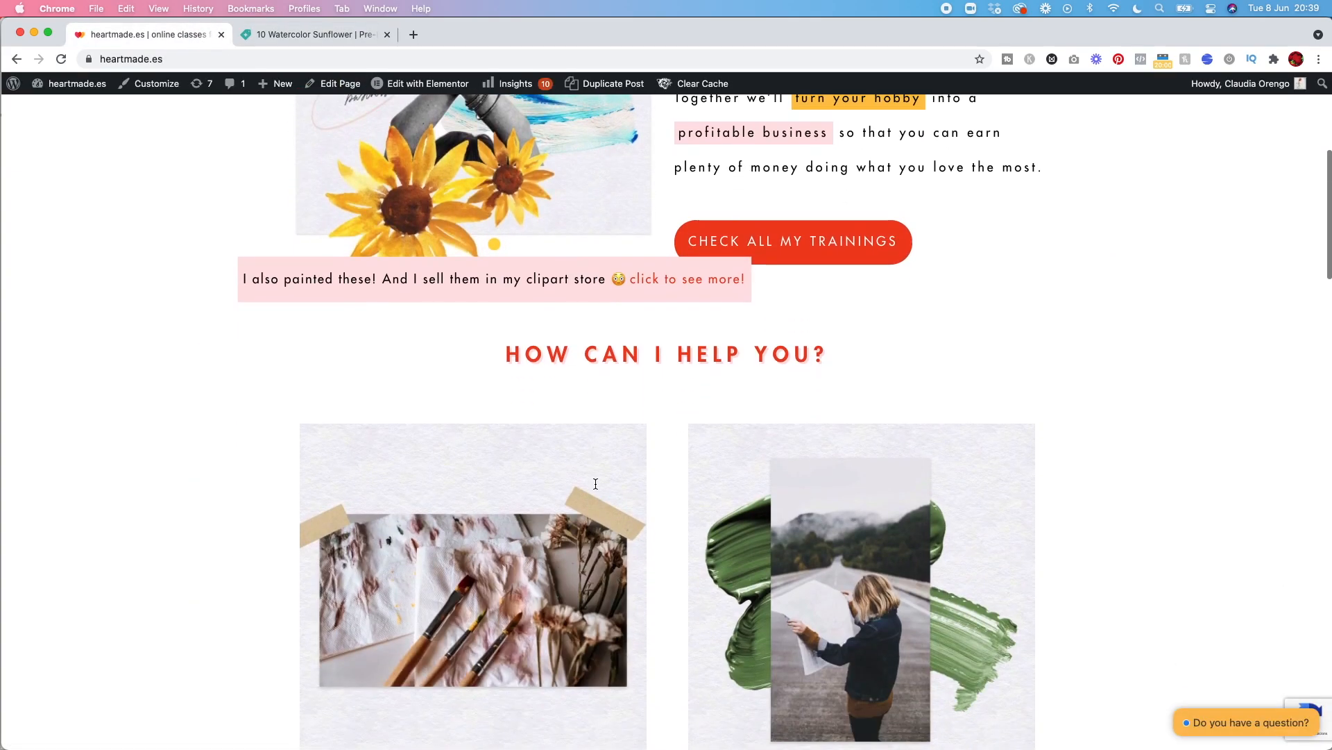
scroll("up", 3)
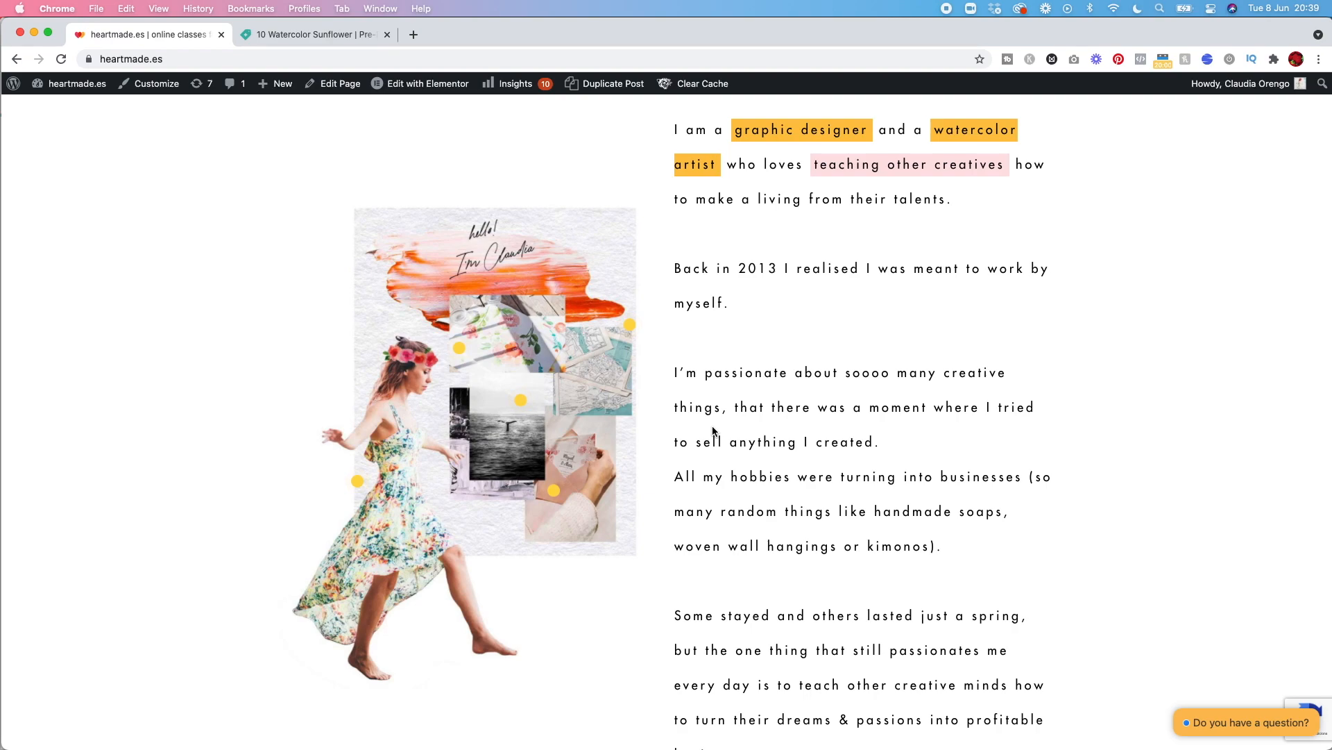
mouse_move(805, 441)
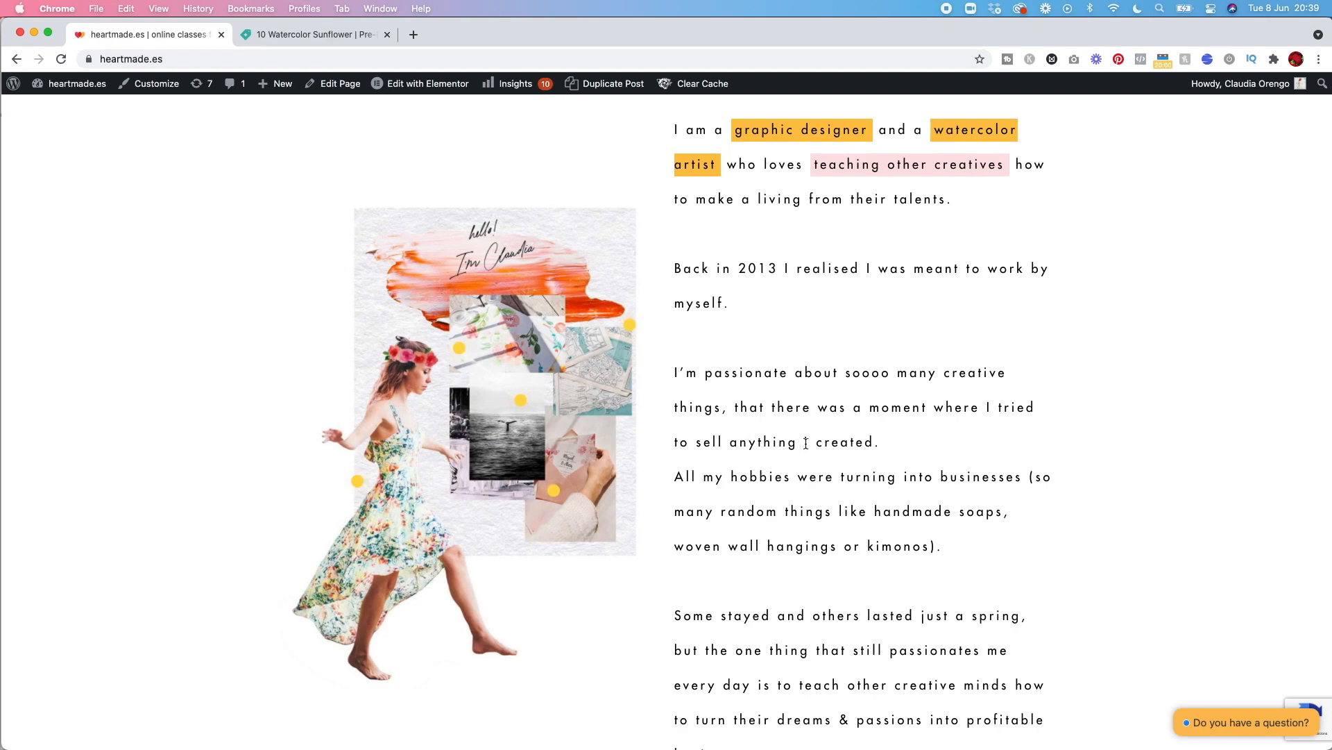
left_click(428, 83)
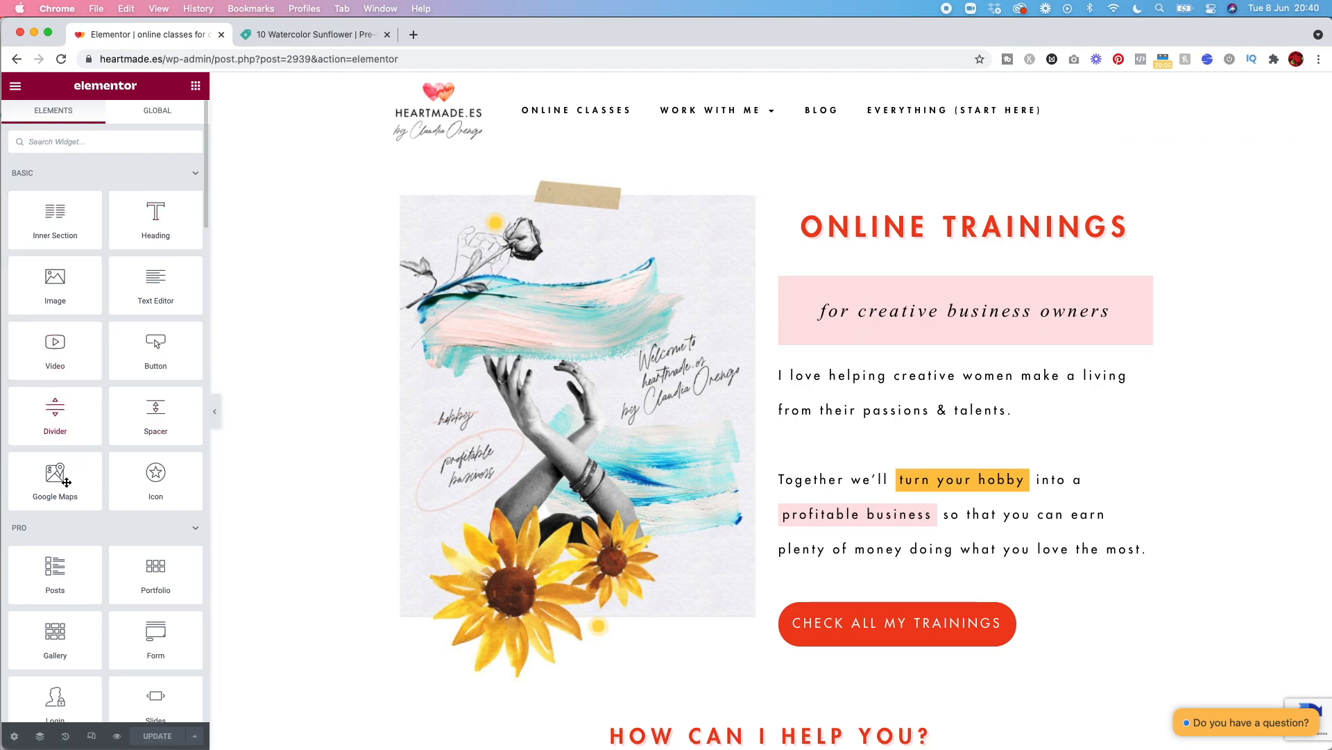
mouse_move(83, 529)
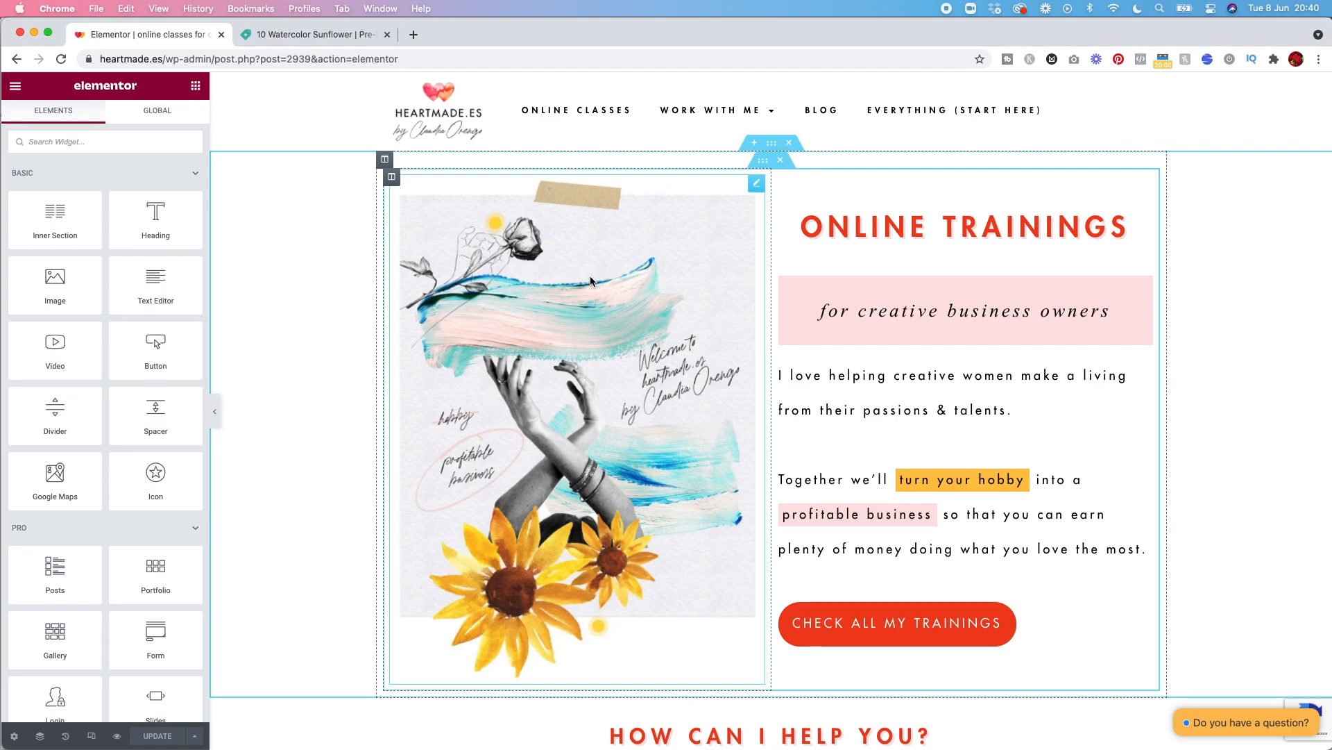
mouse_move(494, 234)
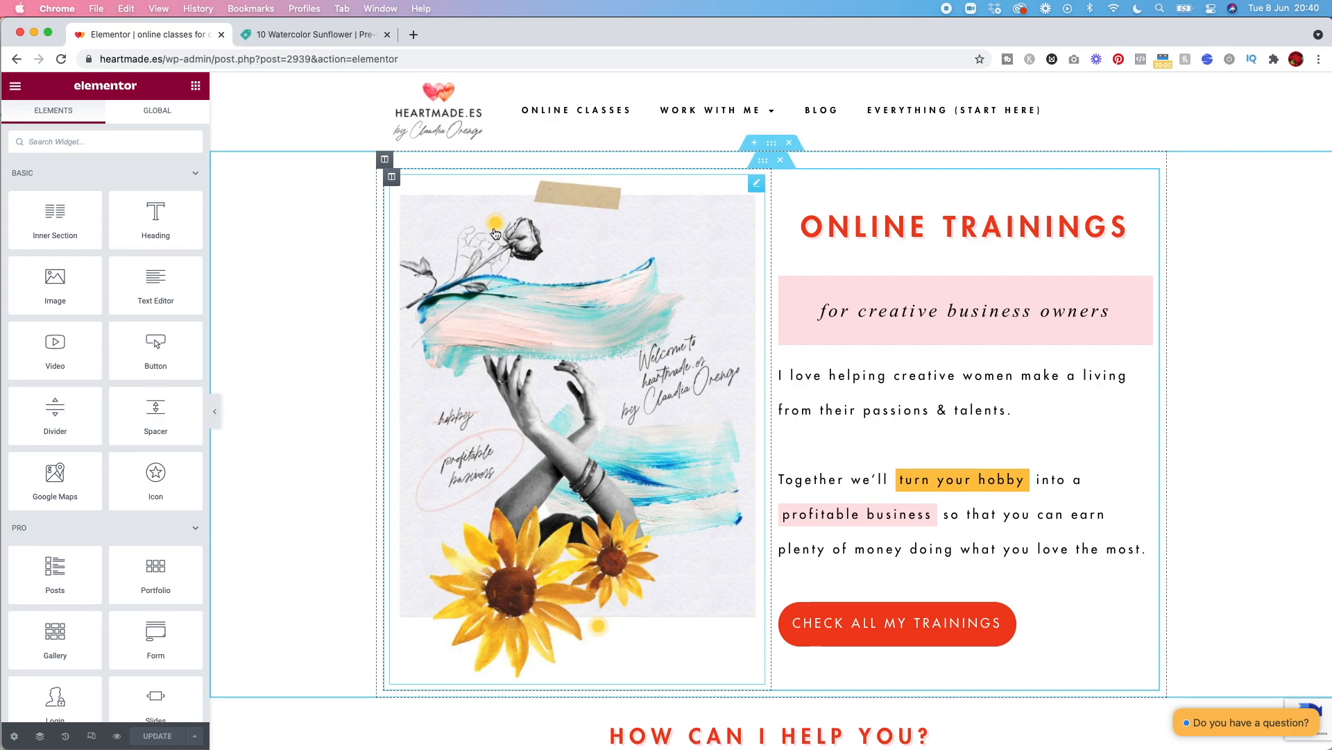
mouse_move(562, 272)
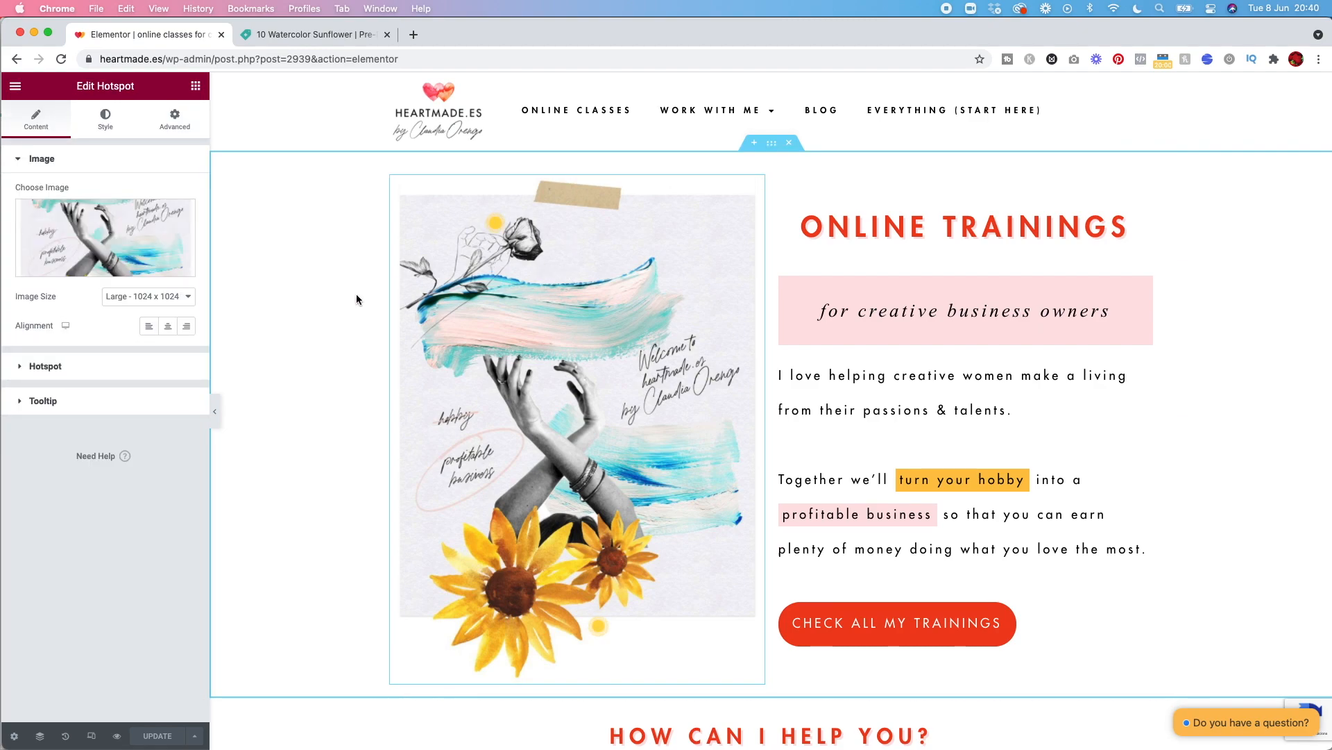
mouse_move(104, 237)
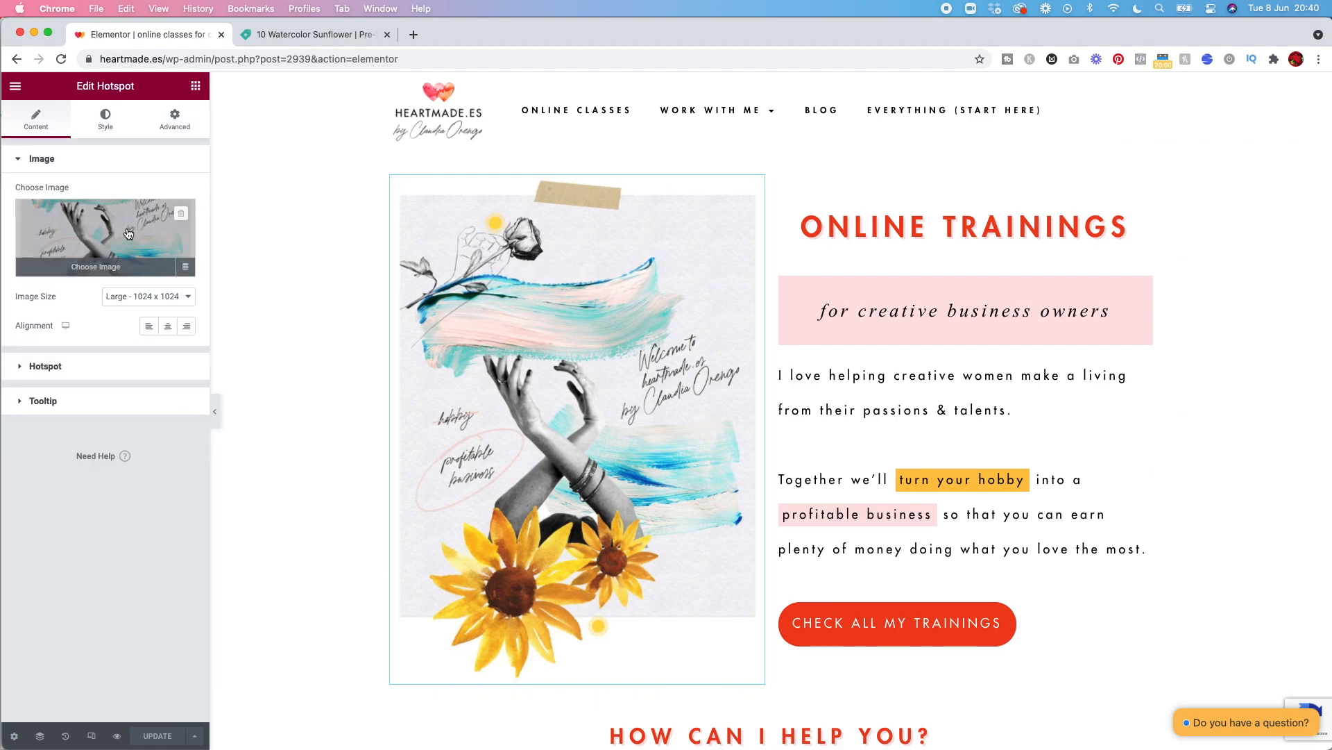
mouse_move(57, 373)
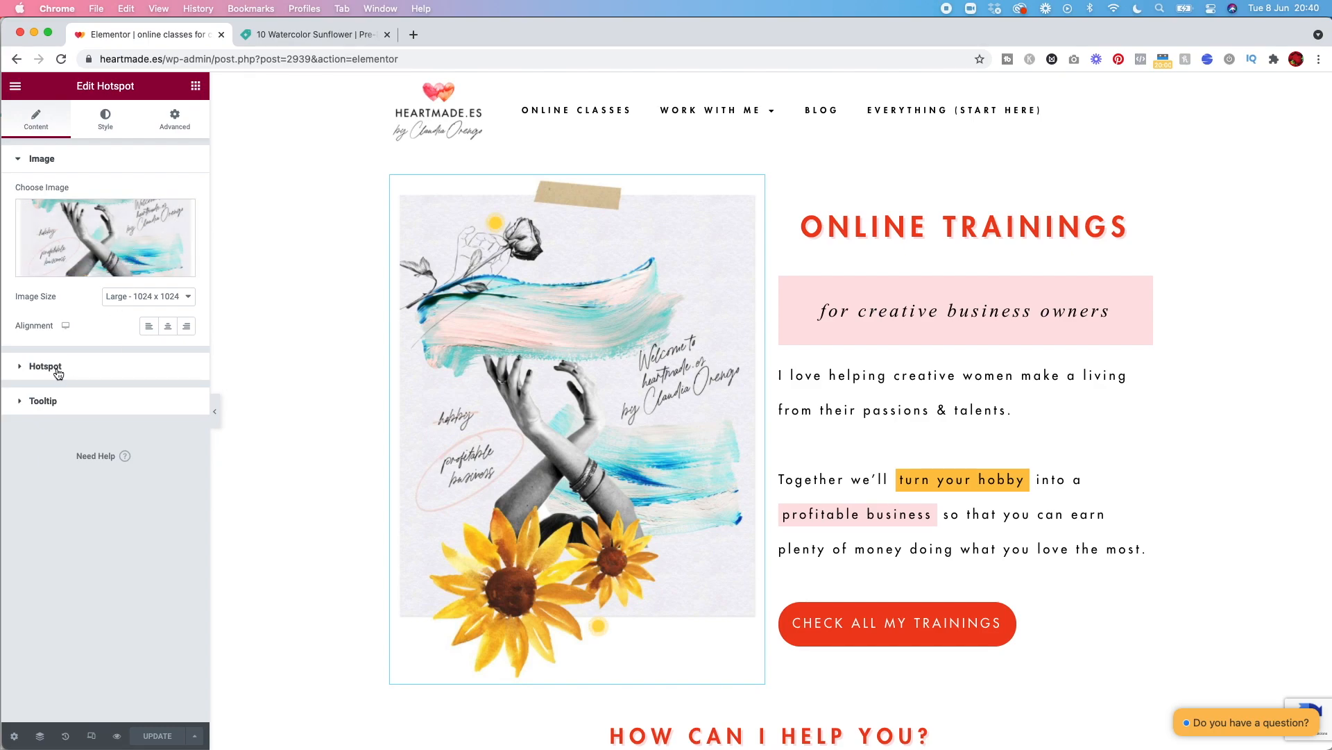
Step: Expand Item #1 and try a "click me" label, keeping the tooltip text "A drawing of mine"
left_click(45, 366)
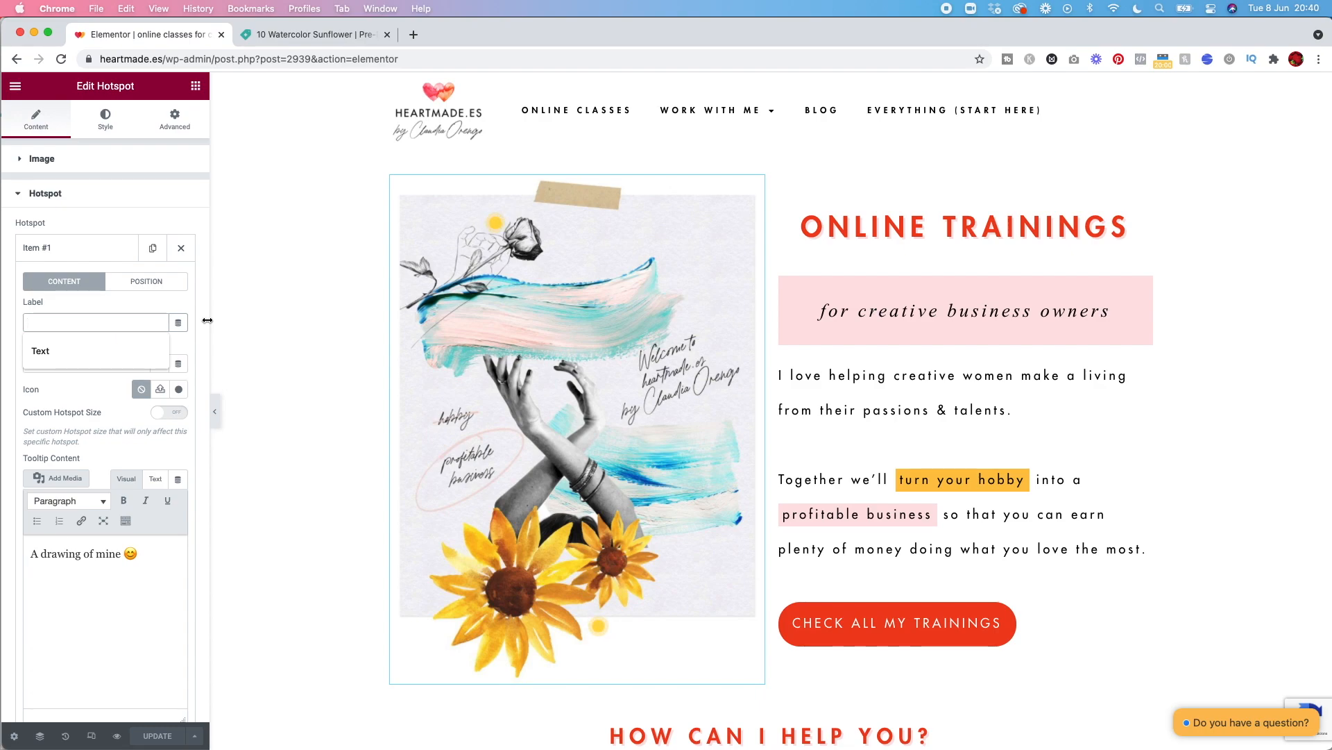
type("clic")
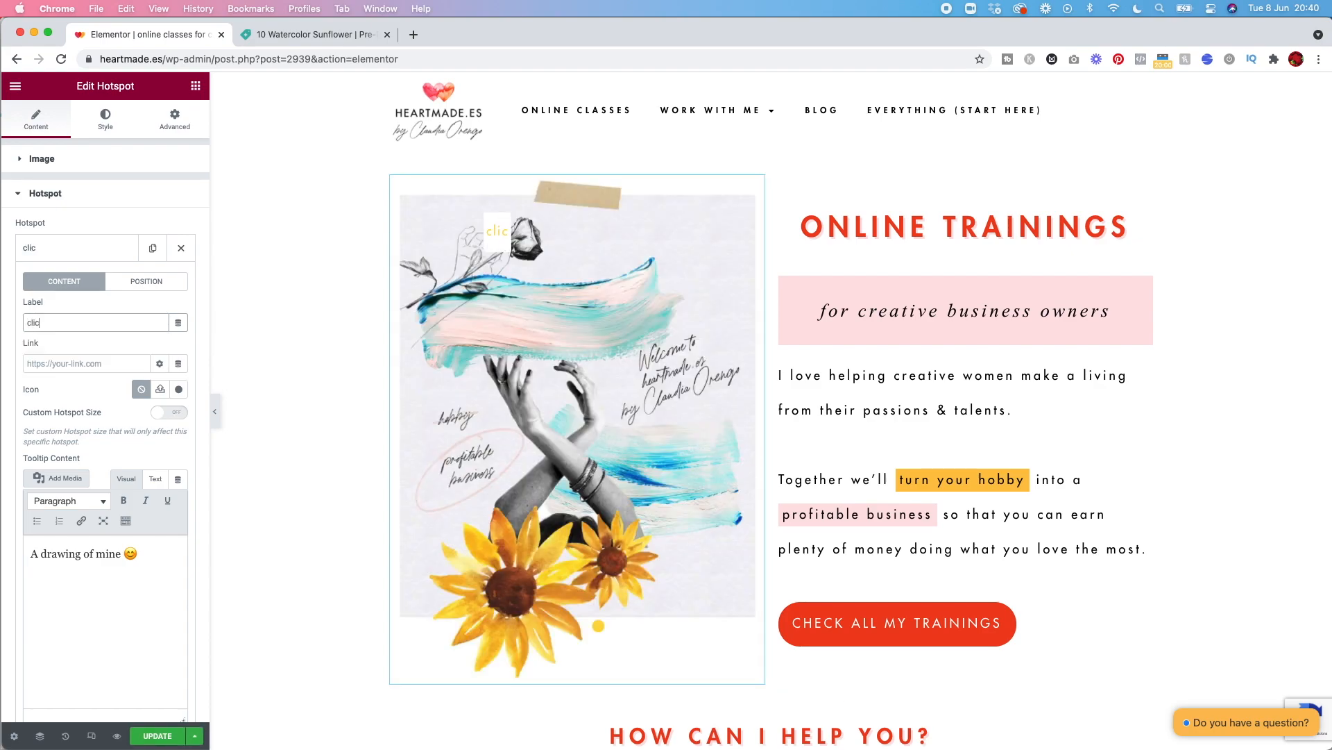
type("k")
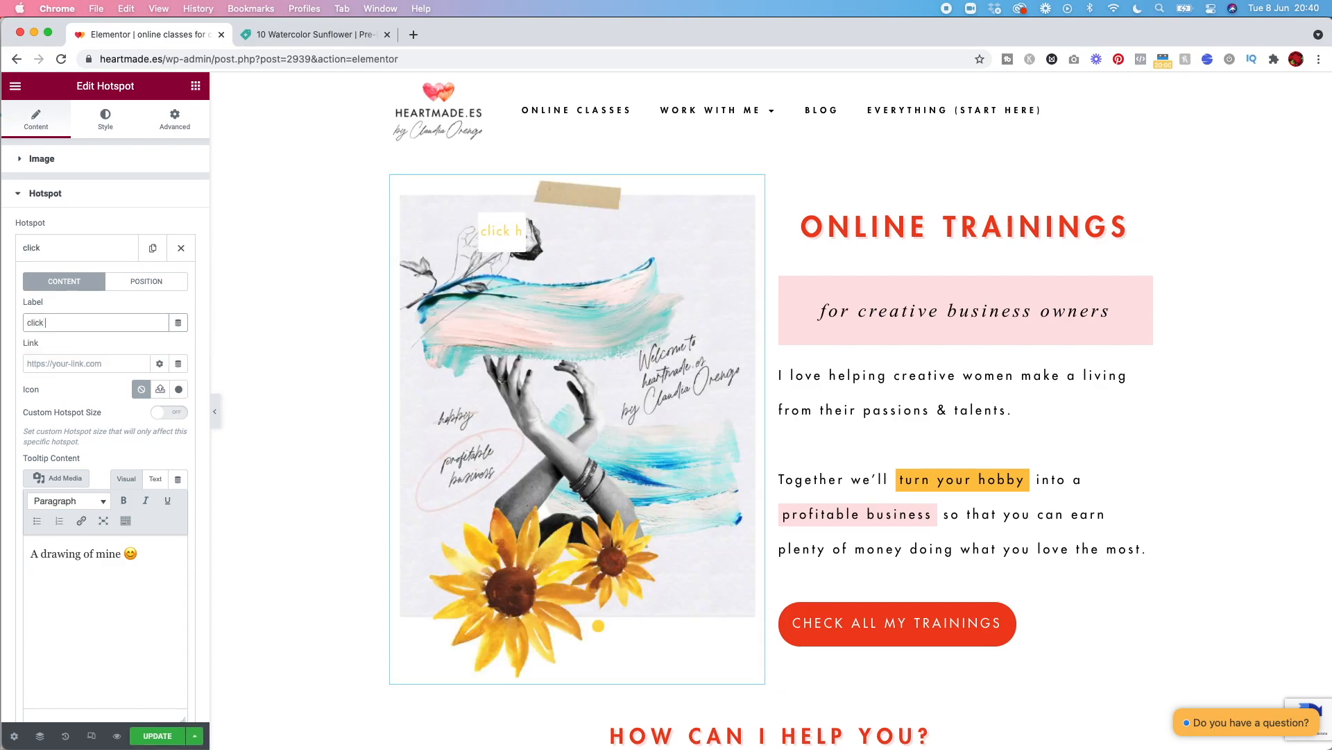
type("me")
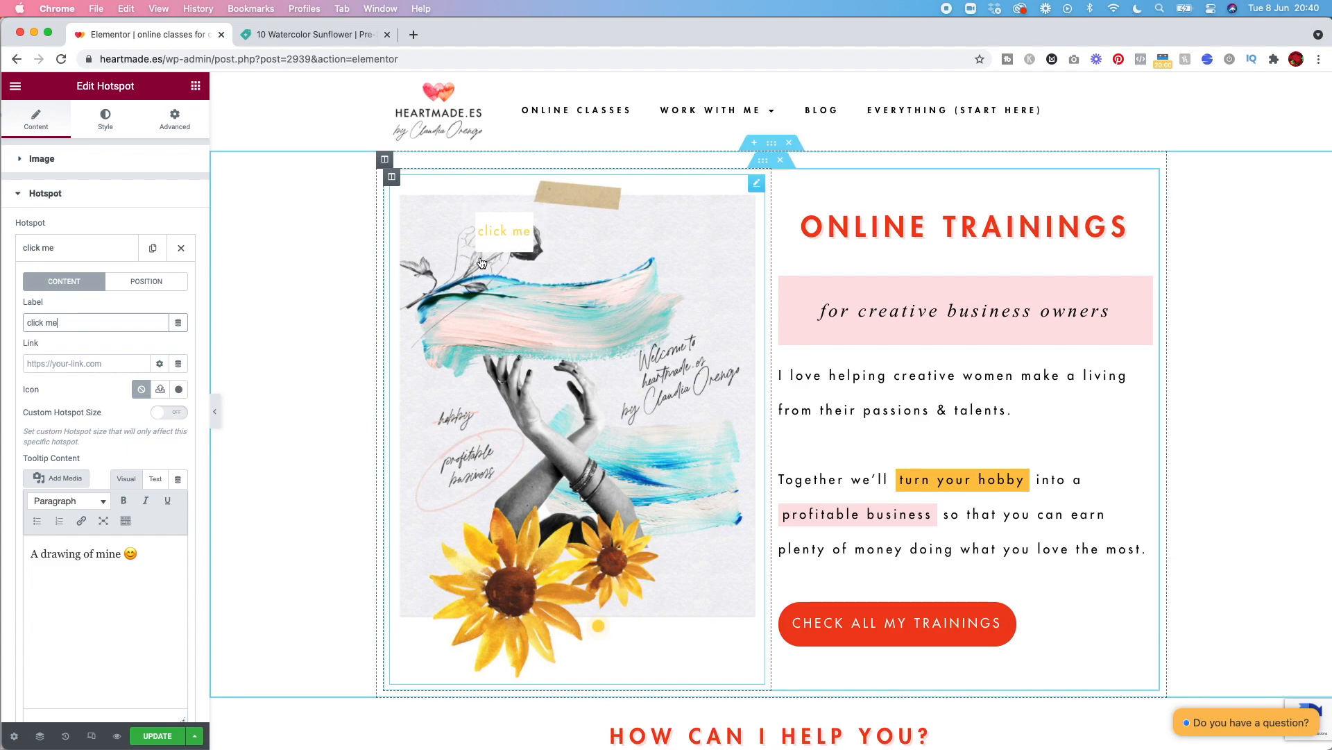
mouse_move(392, 300)
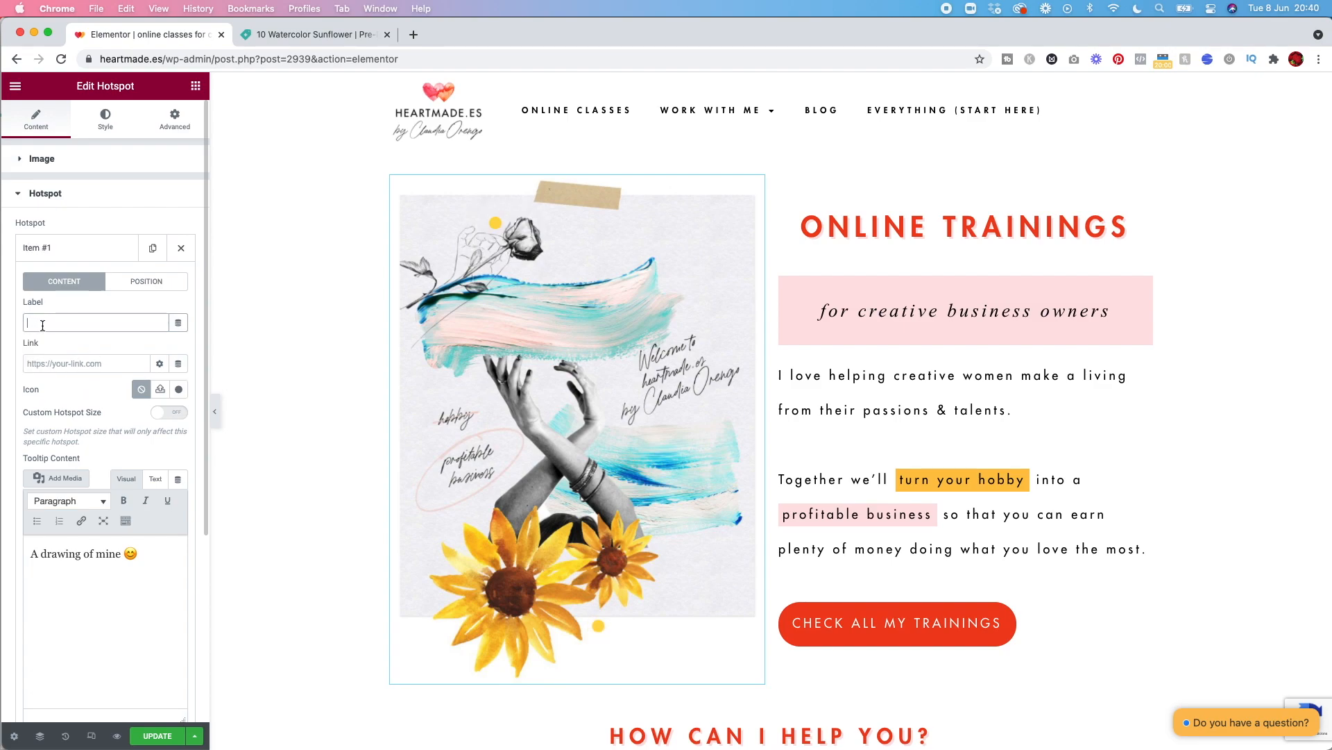
left_click(85, 362)
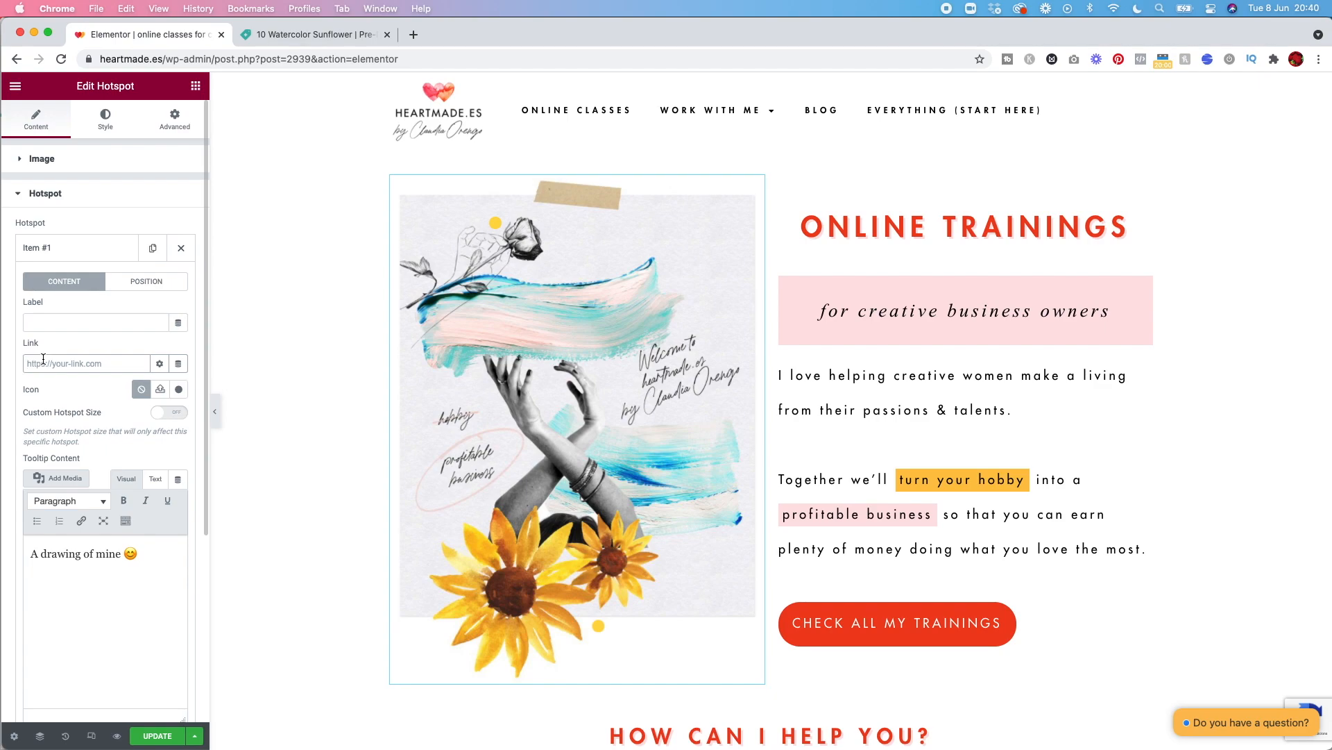
Step: Switch to the Creative Market sunflower page and select its address for the hotspot link
left_click(312, 34)
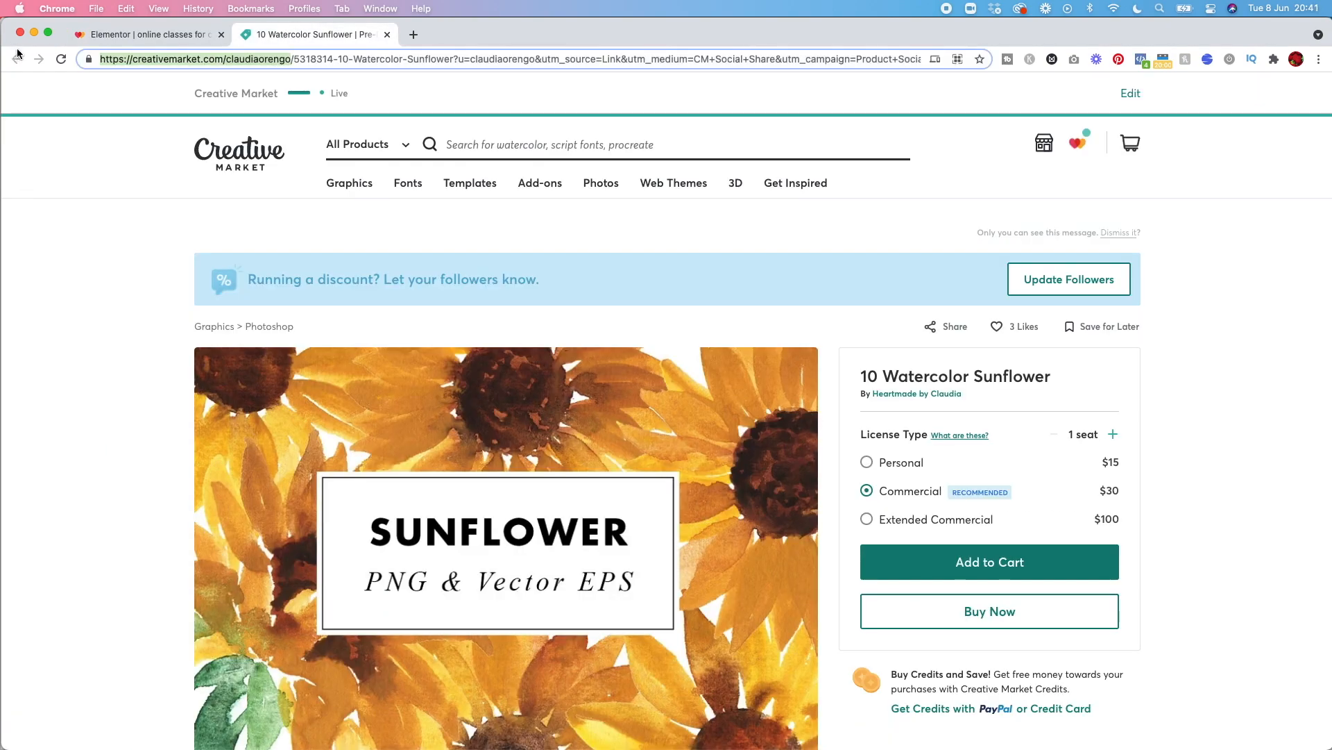
left_click(144, 34)
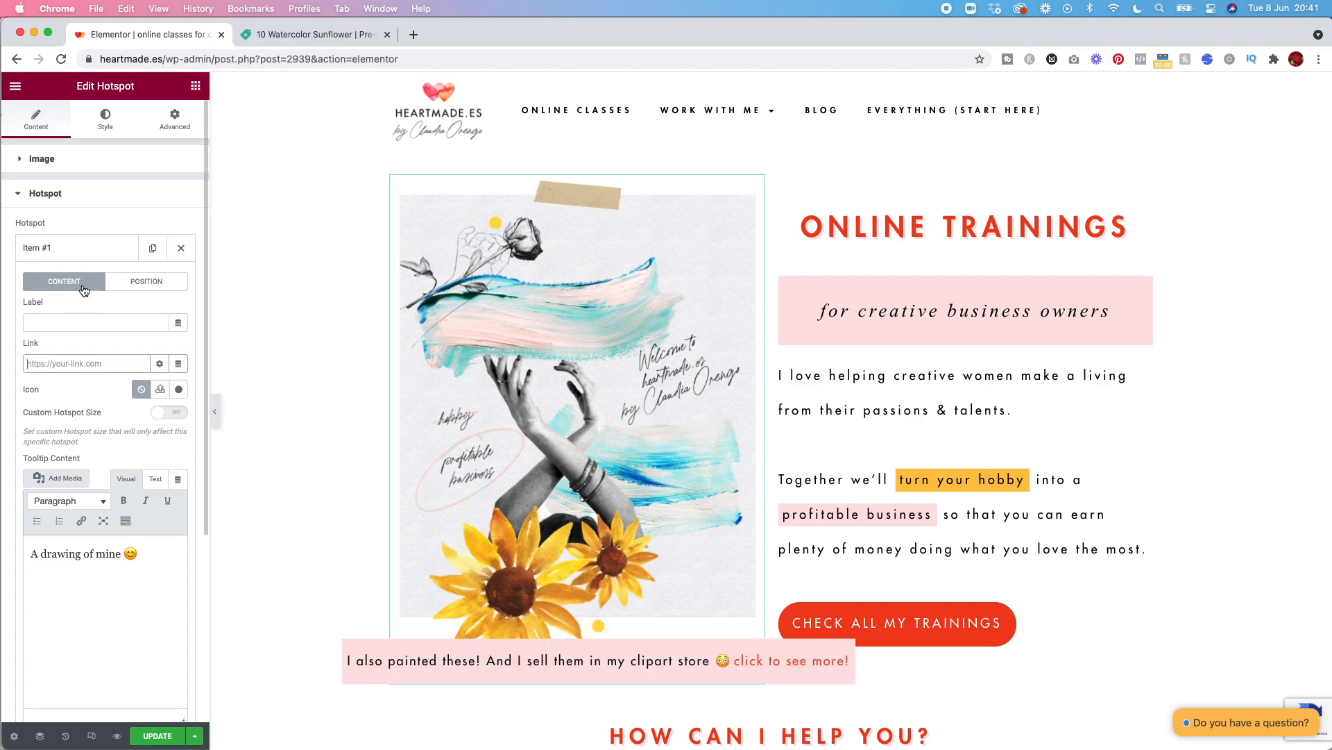
Step: Check Item #2's tooltip raw <a href> markup for "click to see more!", then return to Visual
scroll("down", 3)
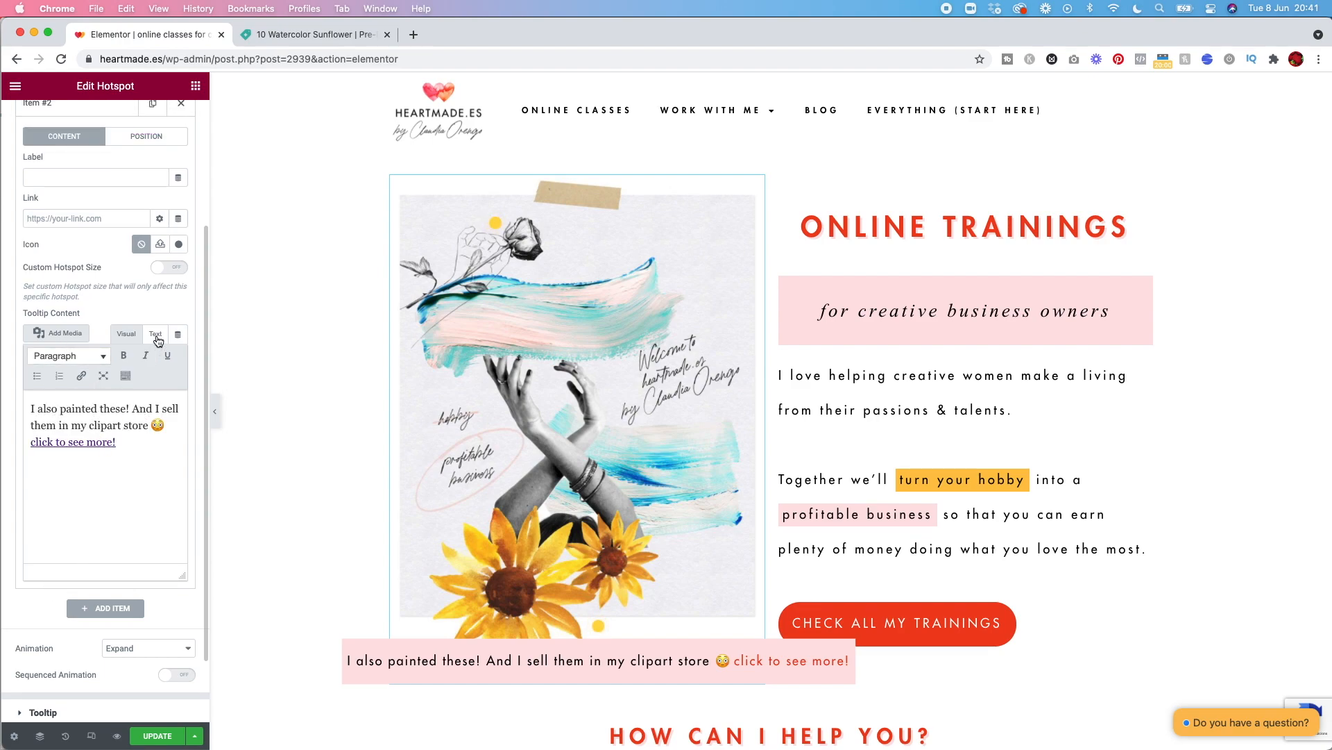
left_click(155, 333)
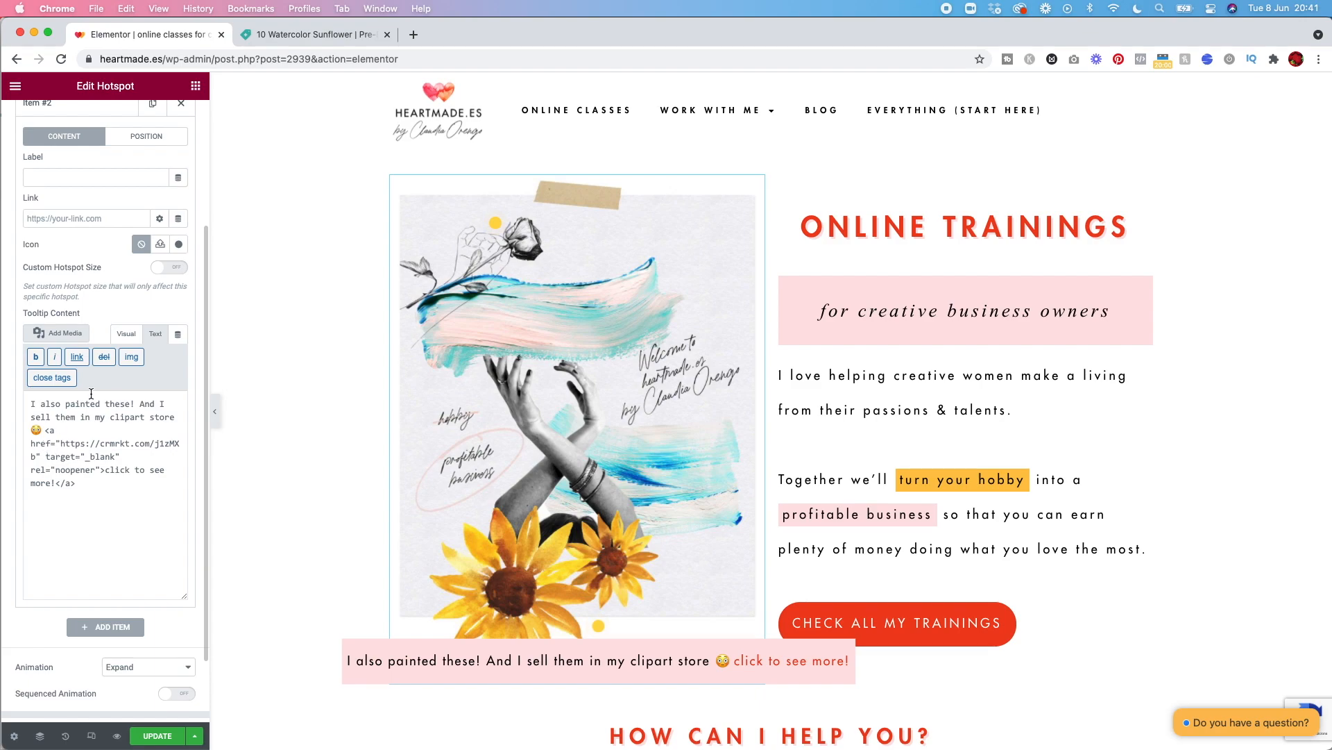
left_click(125, 334)
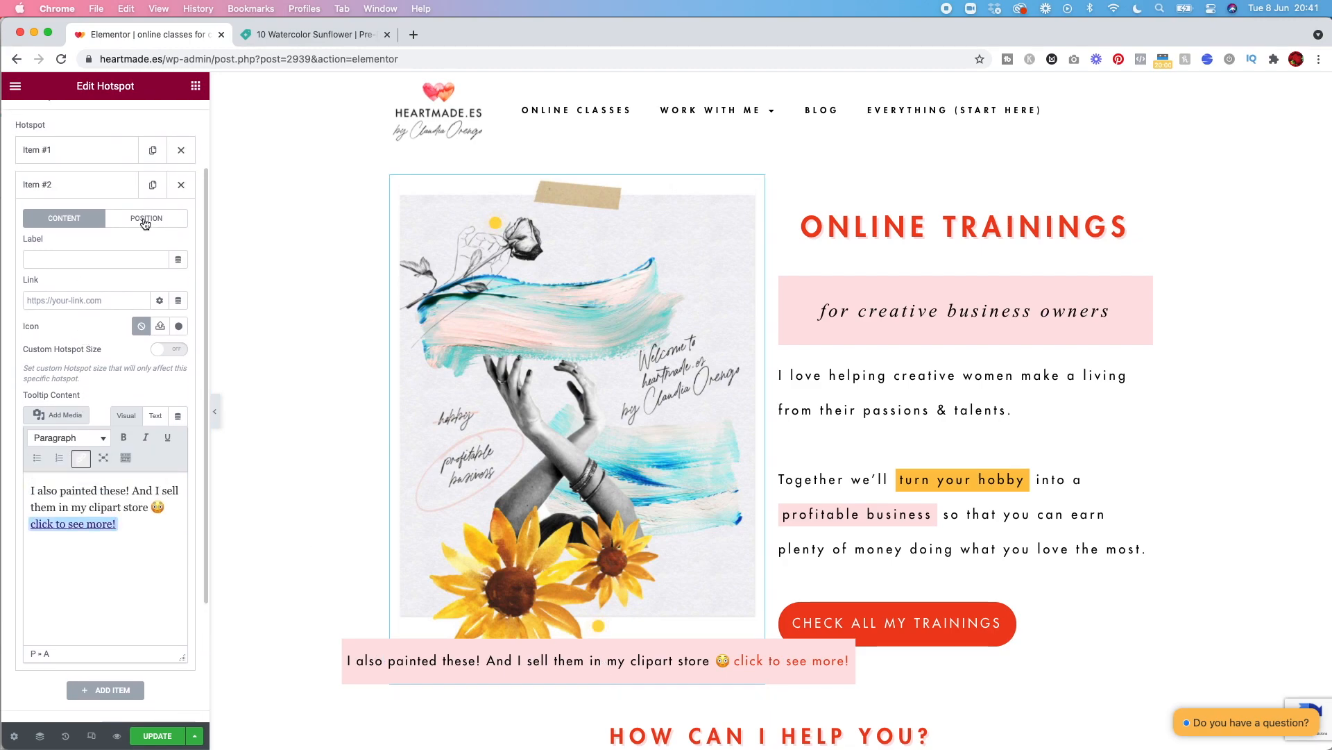
left_click(146, 218)
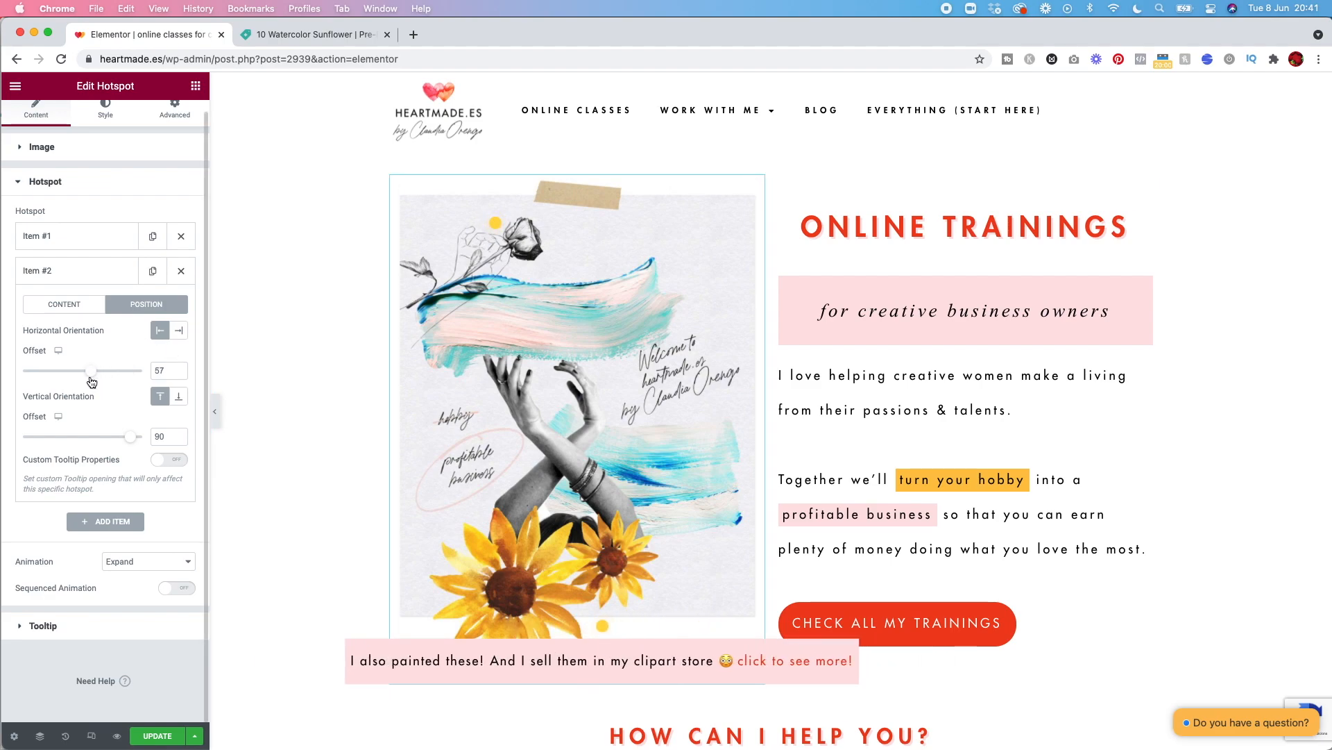
mouse_move(116, 415)
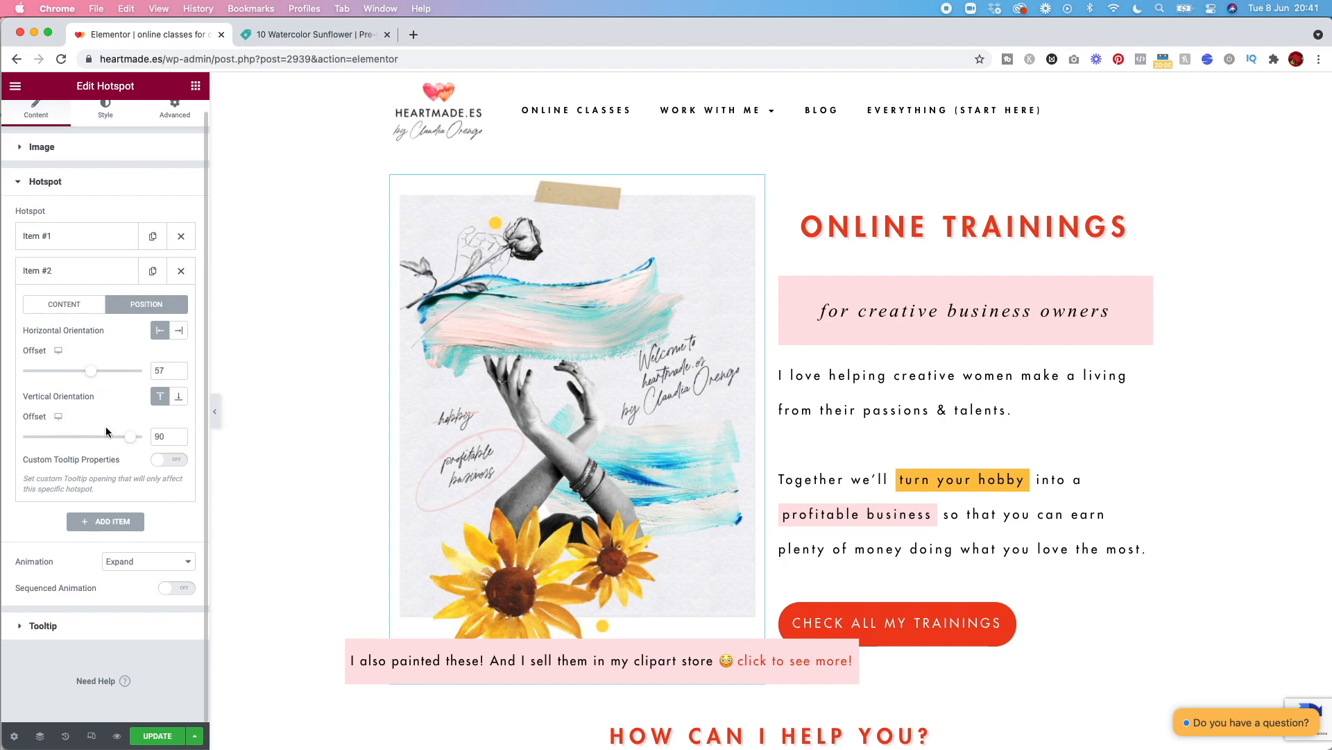
Step: Keep the shared tooltip settings at Position Bottom, Trigger Click and Fade In/Out animation
left_click(43, 626)
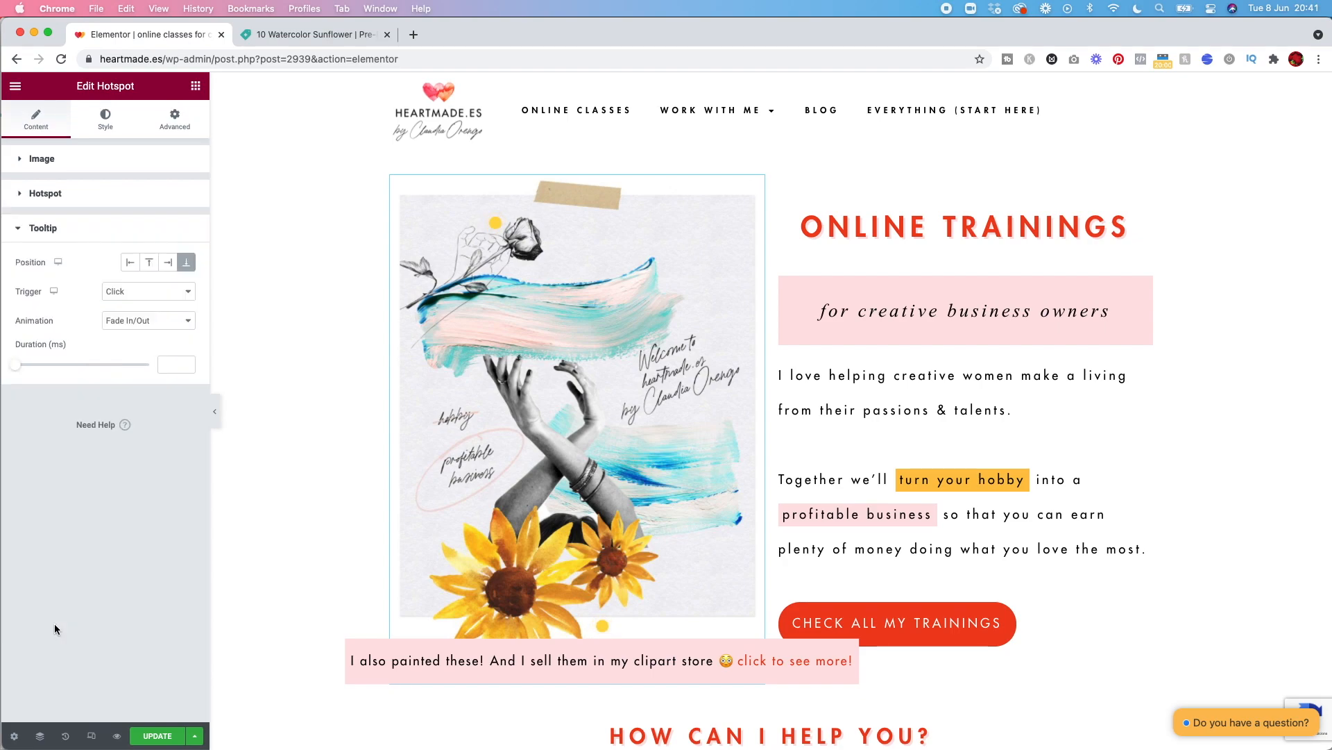
mouse_move(141, 296)
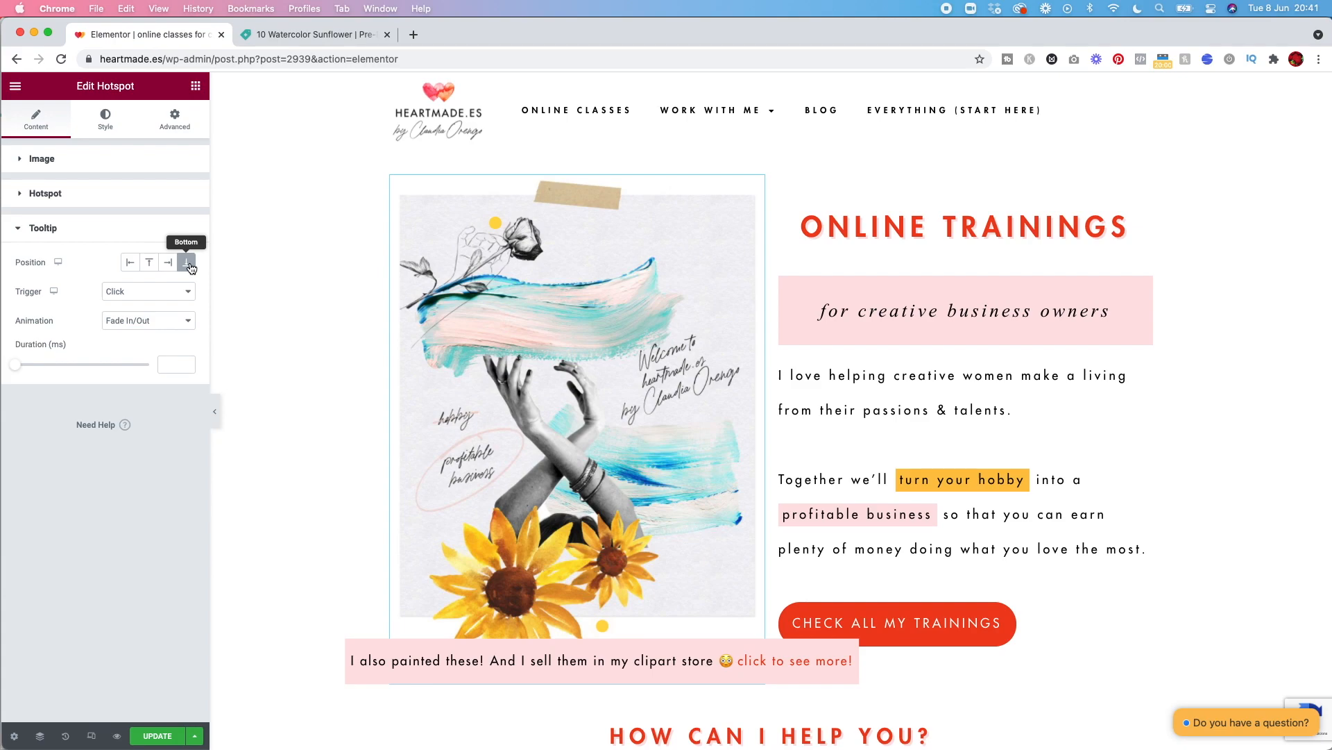
left_click(186, 263)
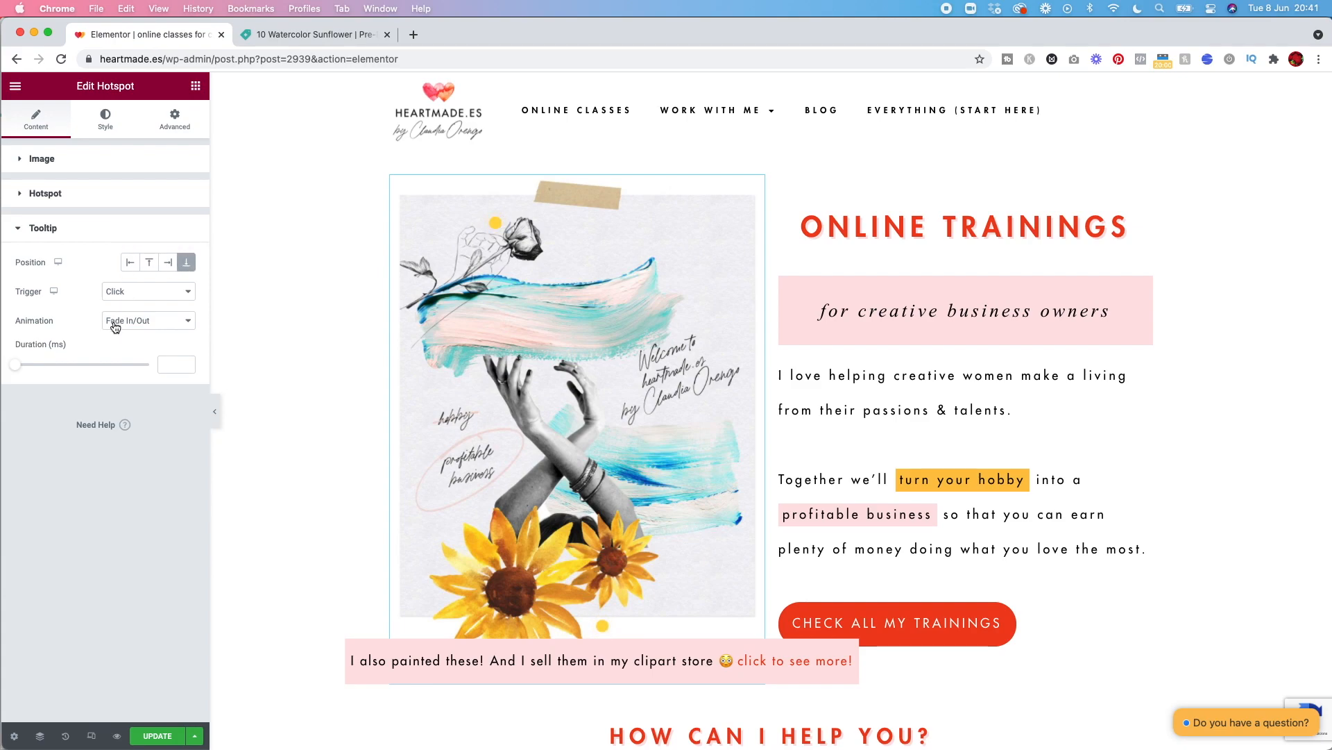
left_click(145, 290)
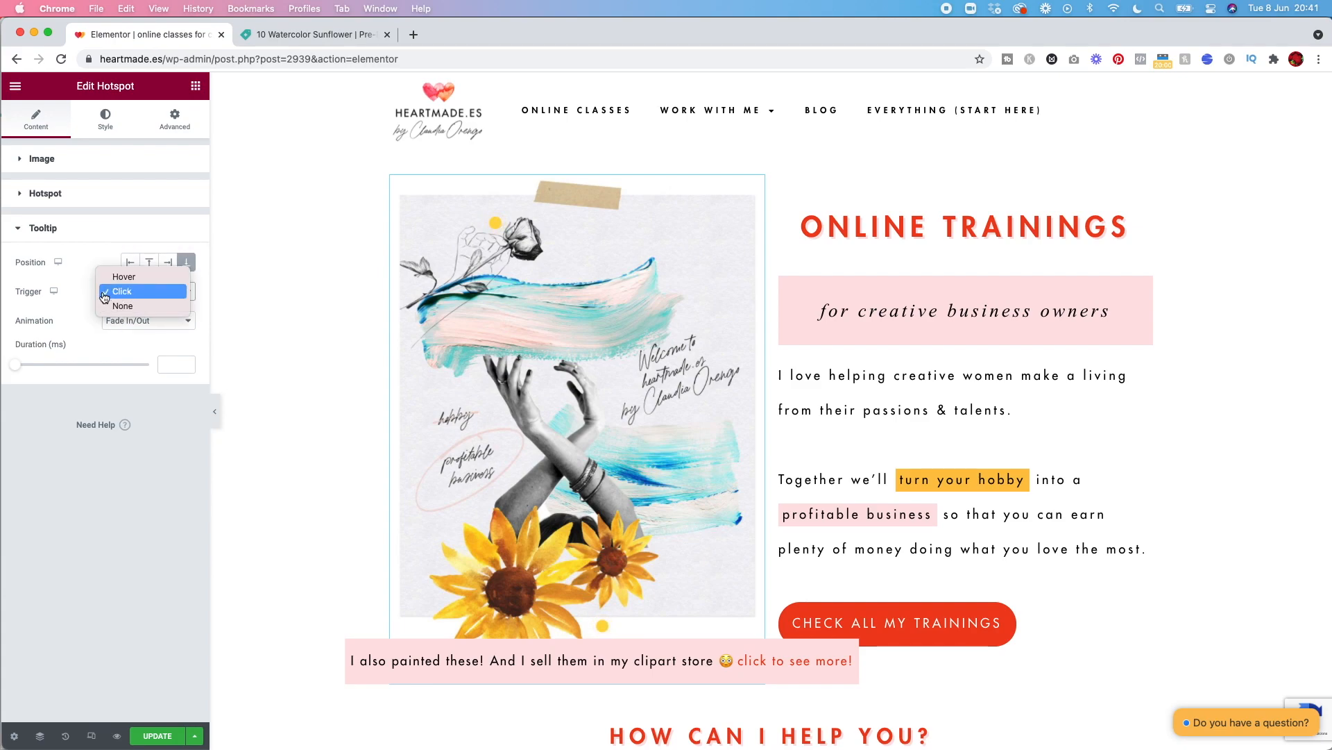
mouse_move(124, 275)
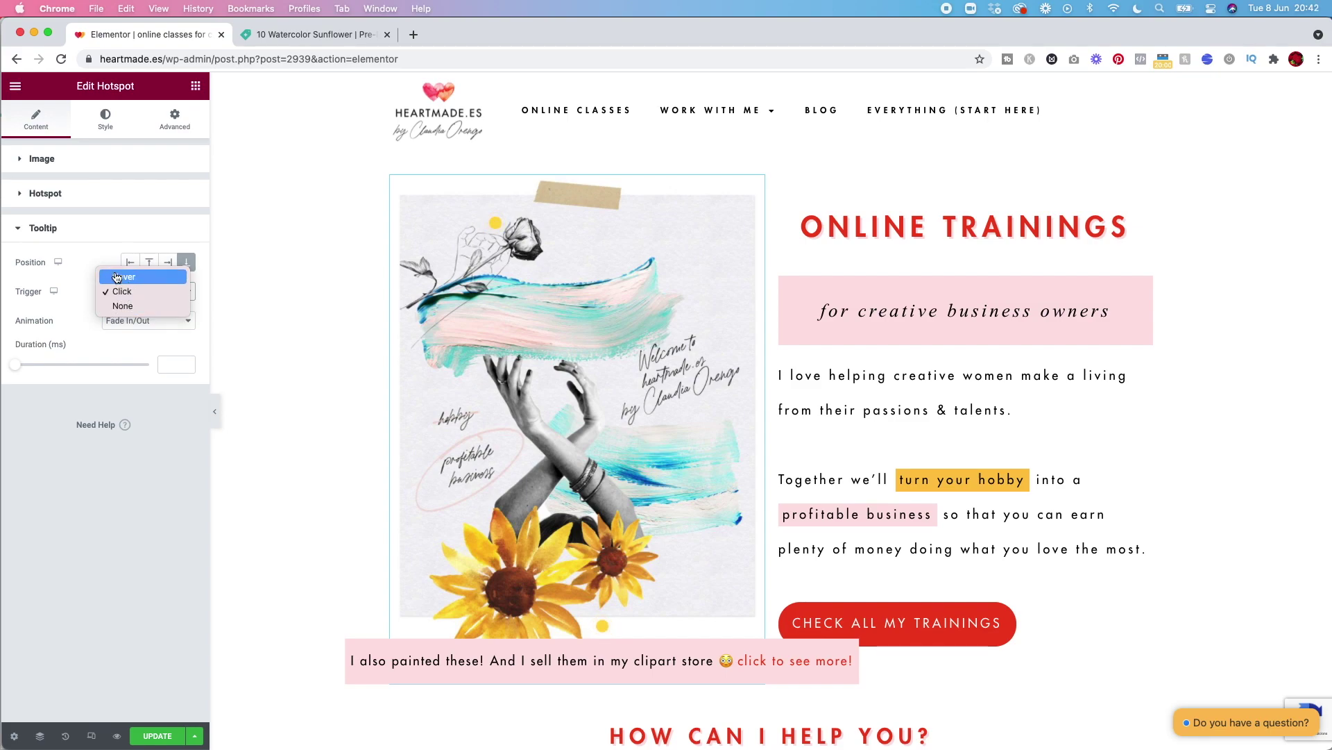
mouse_move(122, 291)
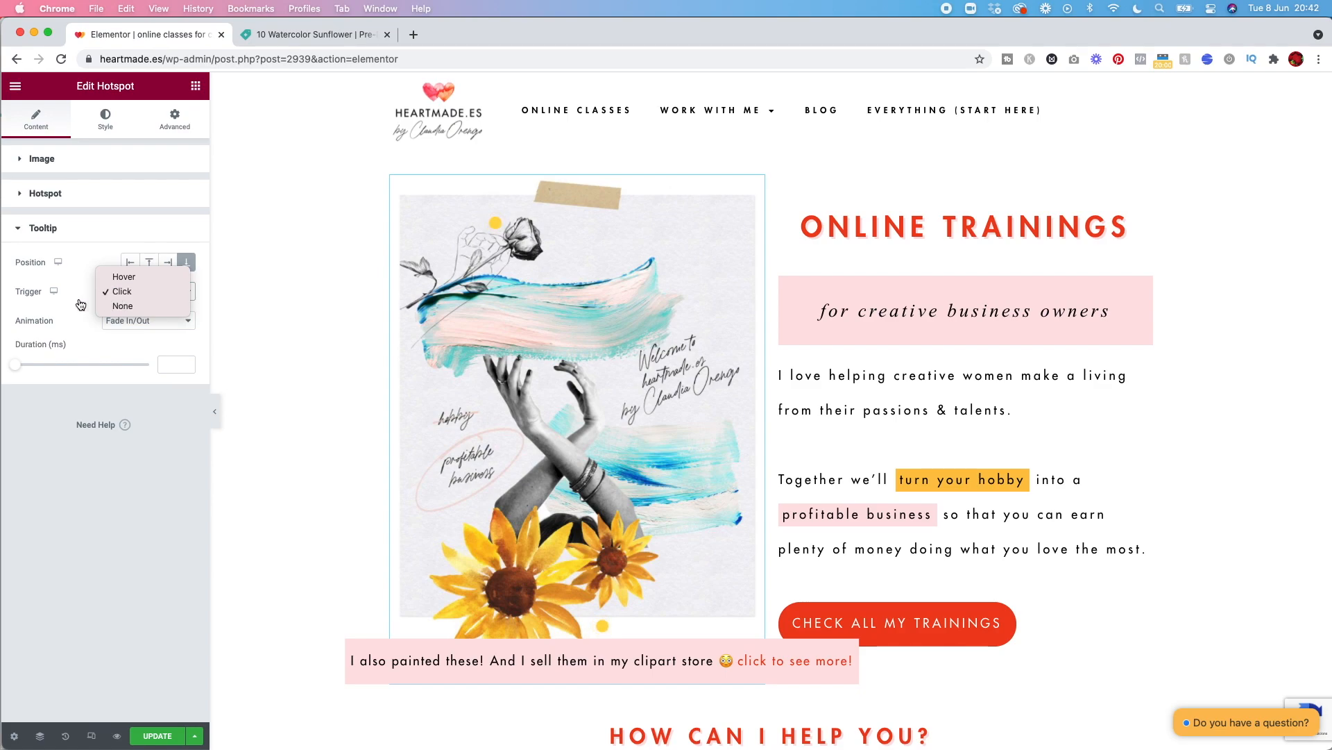
left_click(123, 290)
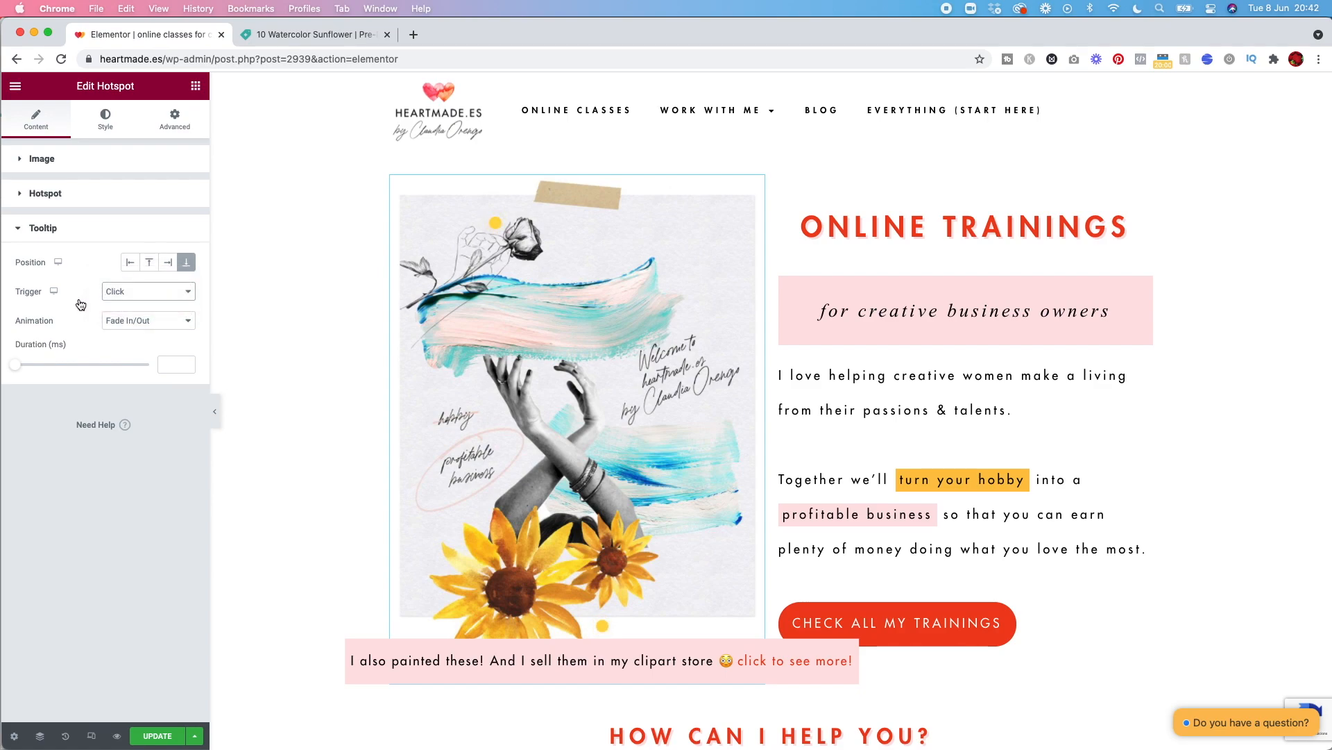
left_click(106, 117)
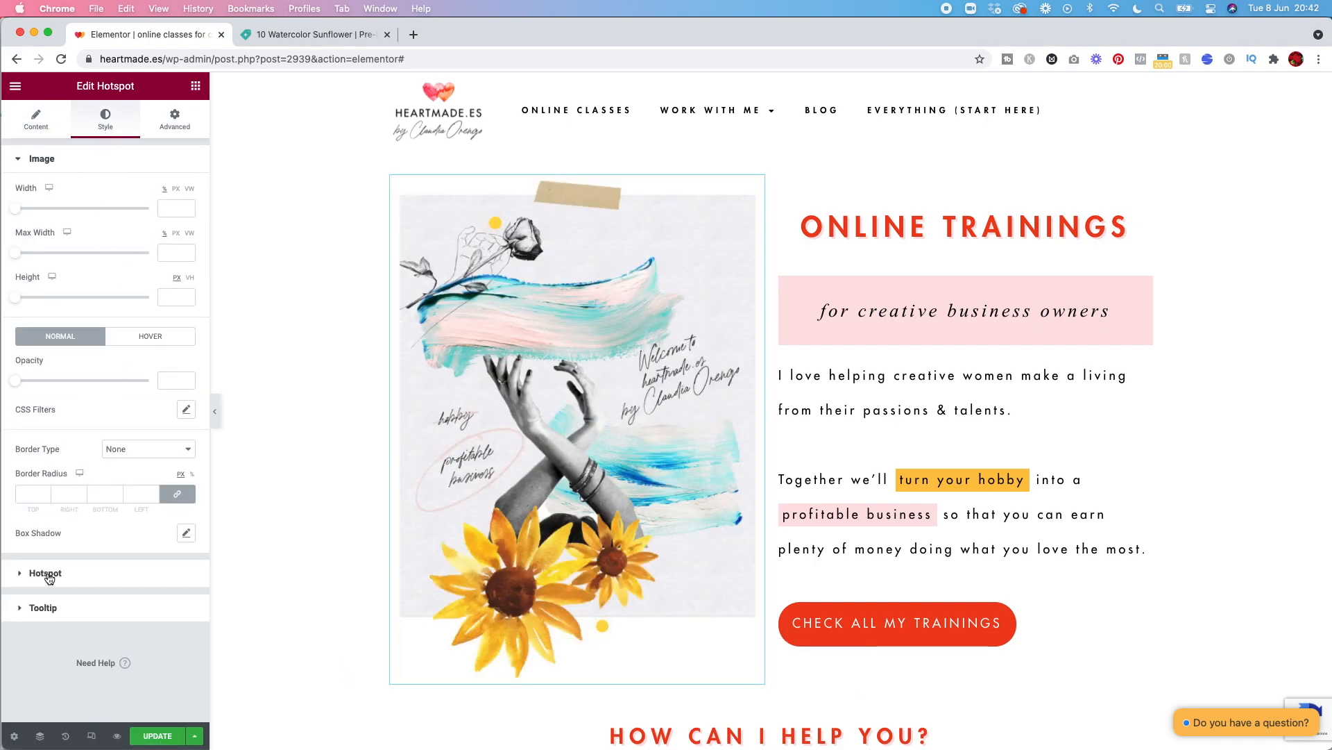
Step: Check the dots' yellow colour swatch and the tooltip's black text, 238 width and pink box colour
left_click(45, 573)
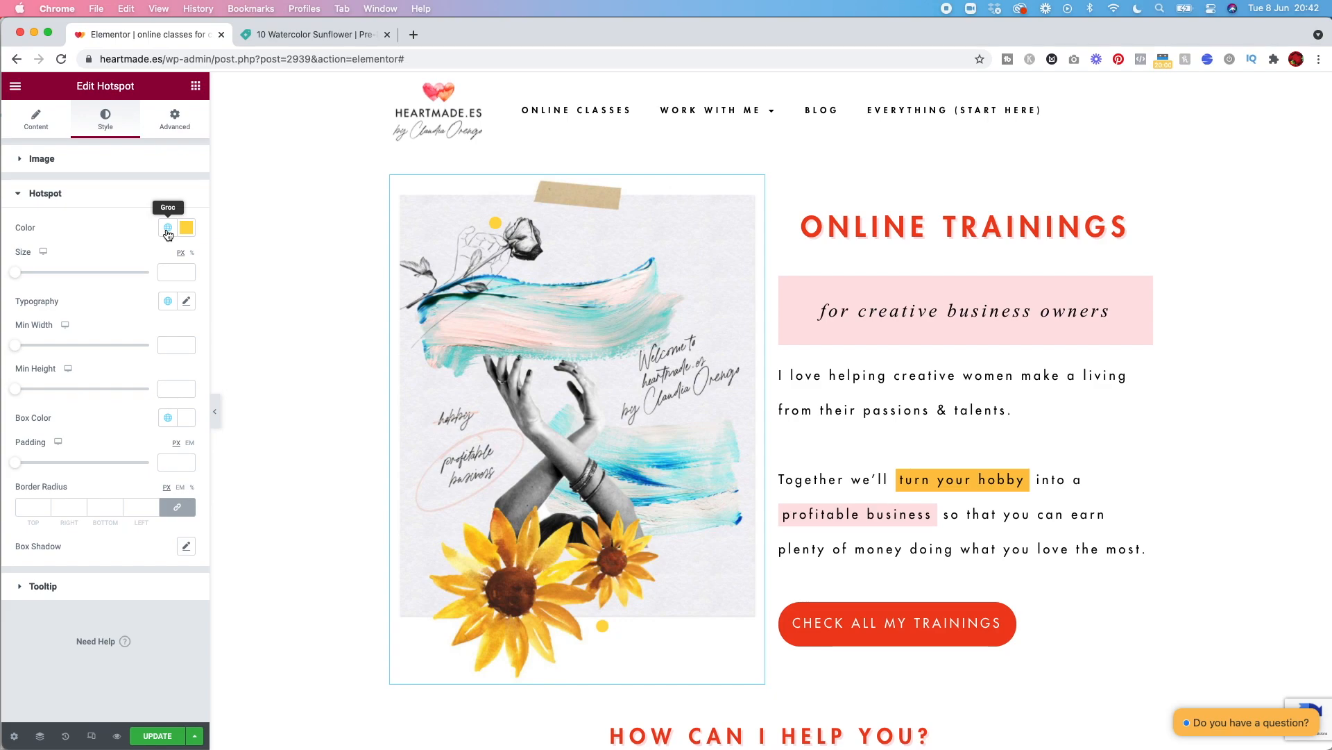
left_click(185, 226)
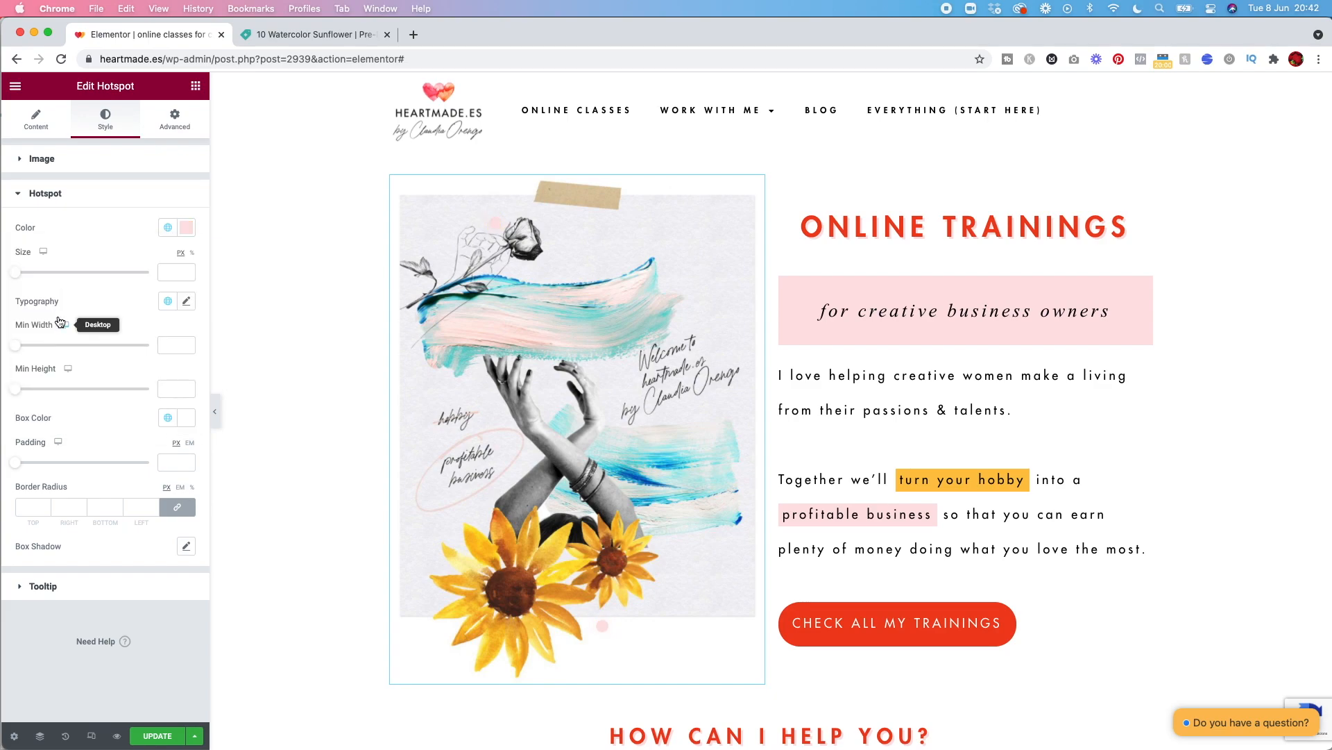
left_click(186, 226)
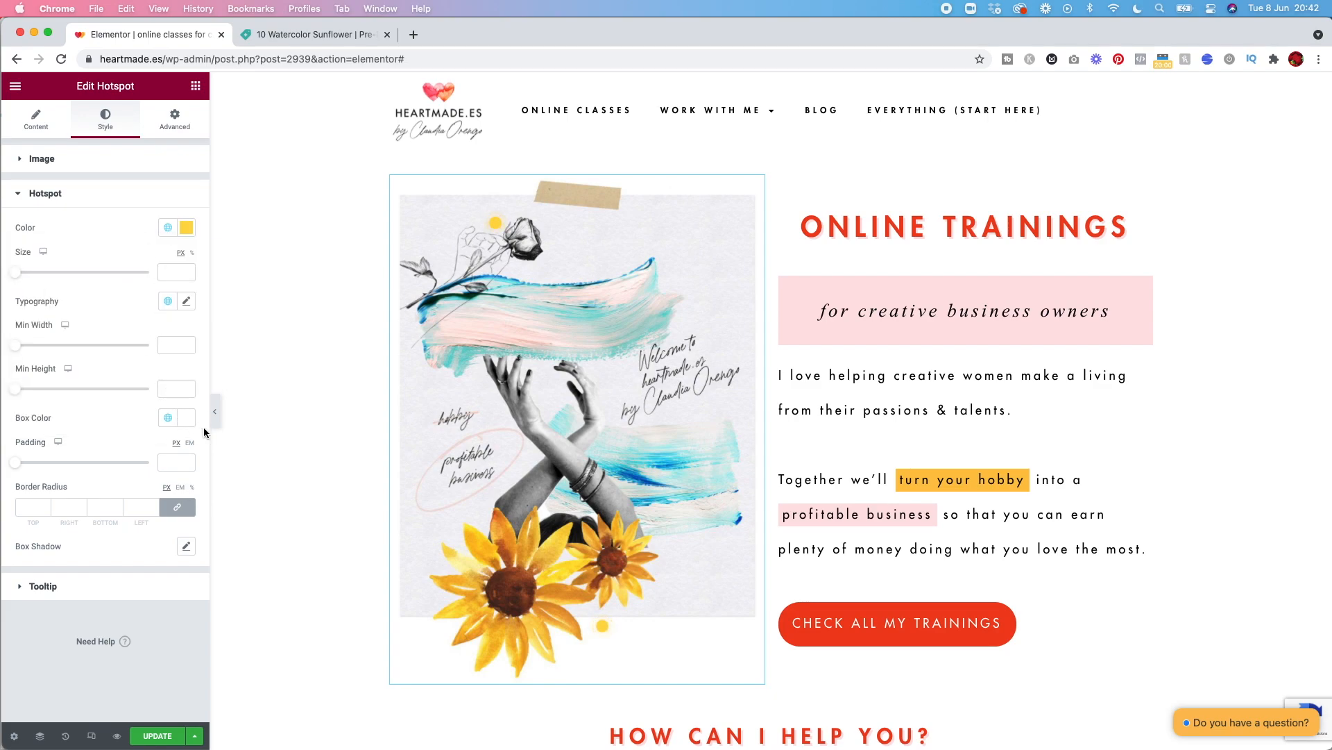
mouse_move(104, 346)
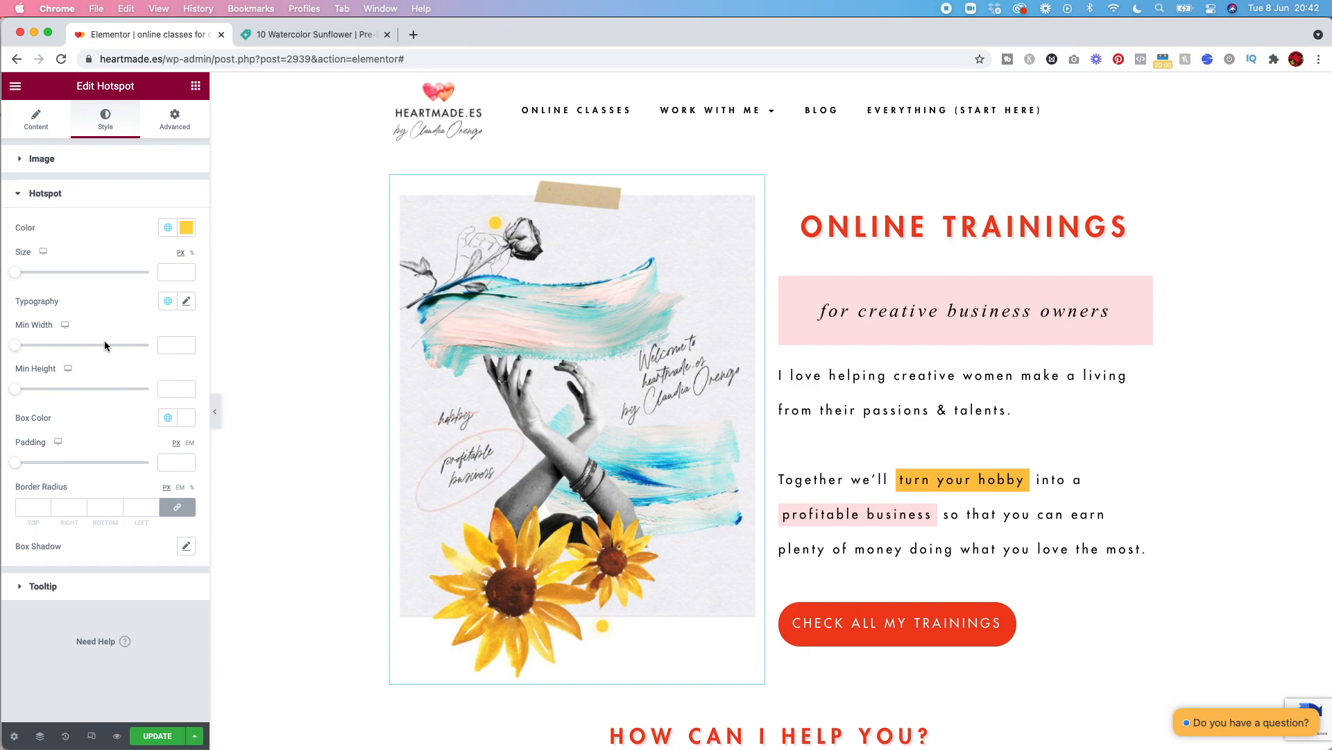
mouse_move(108, 589)
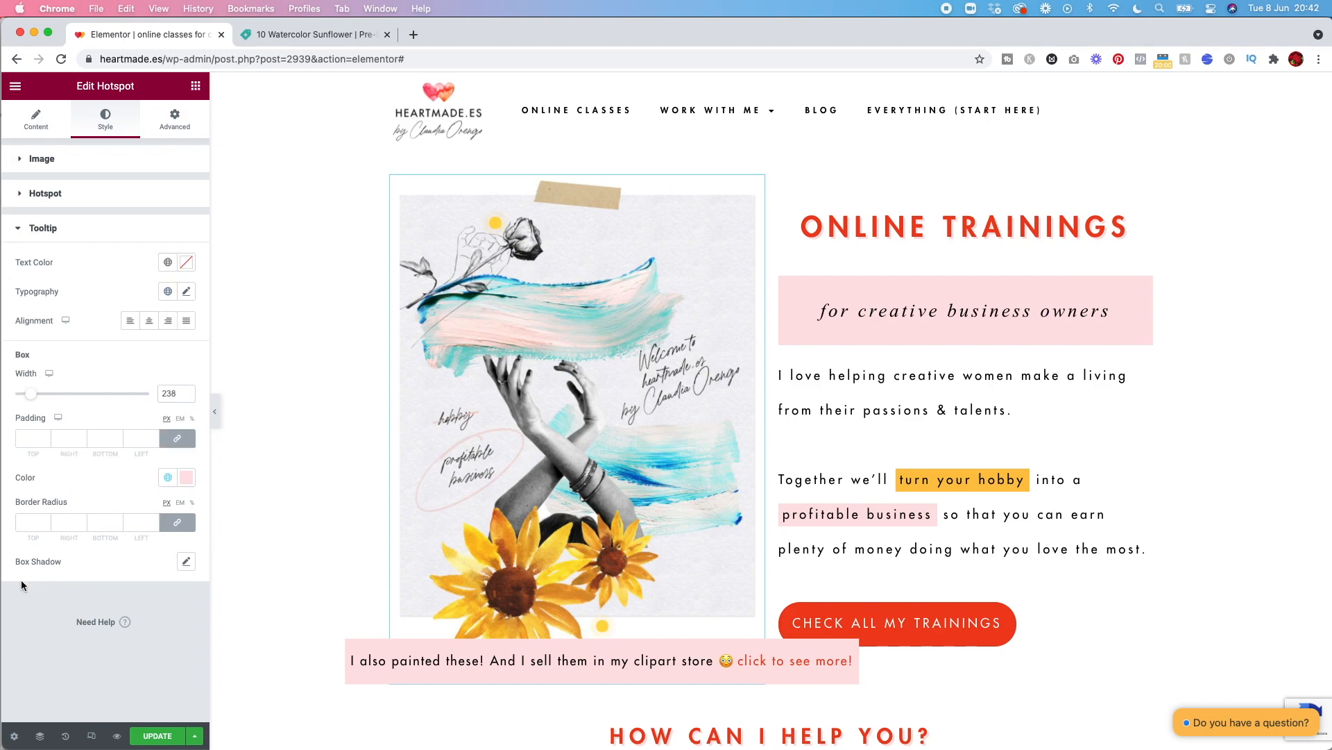
left_click(186, 262)
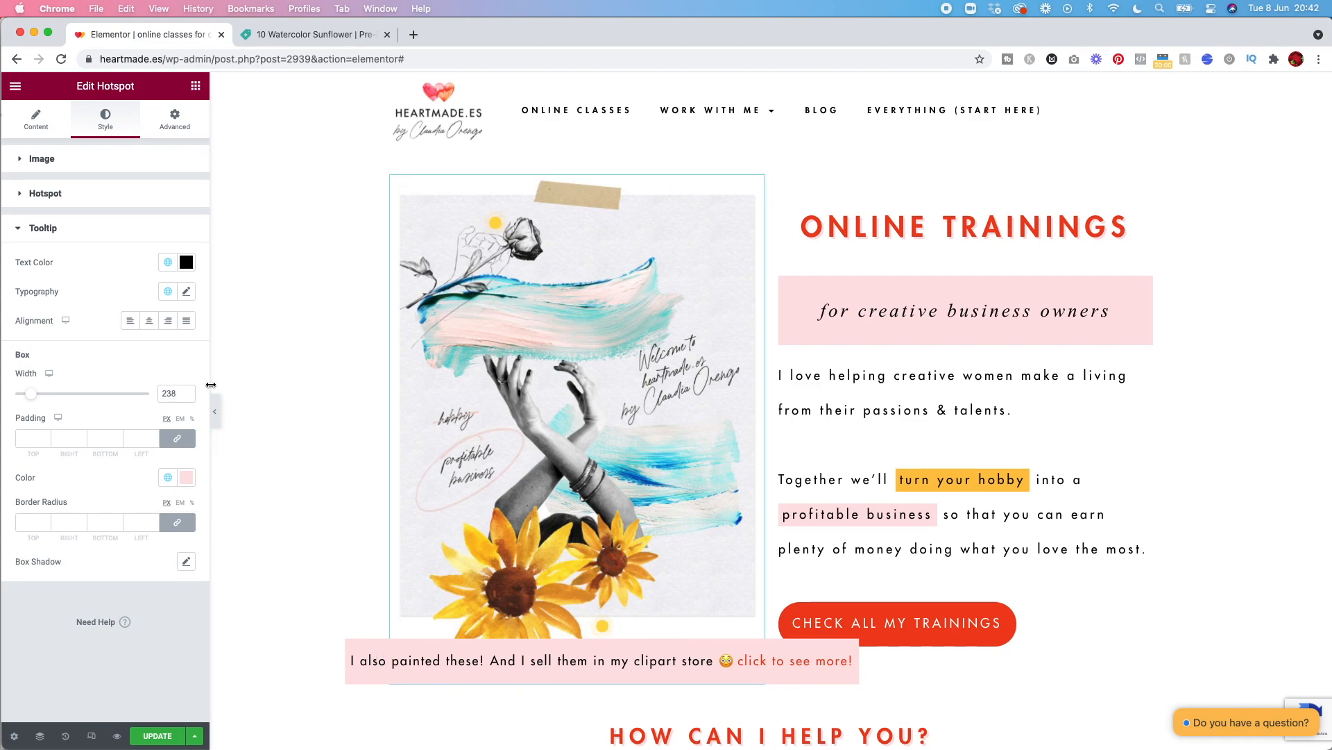
mouse_move(168, 262)
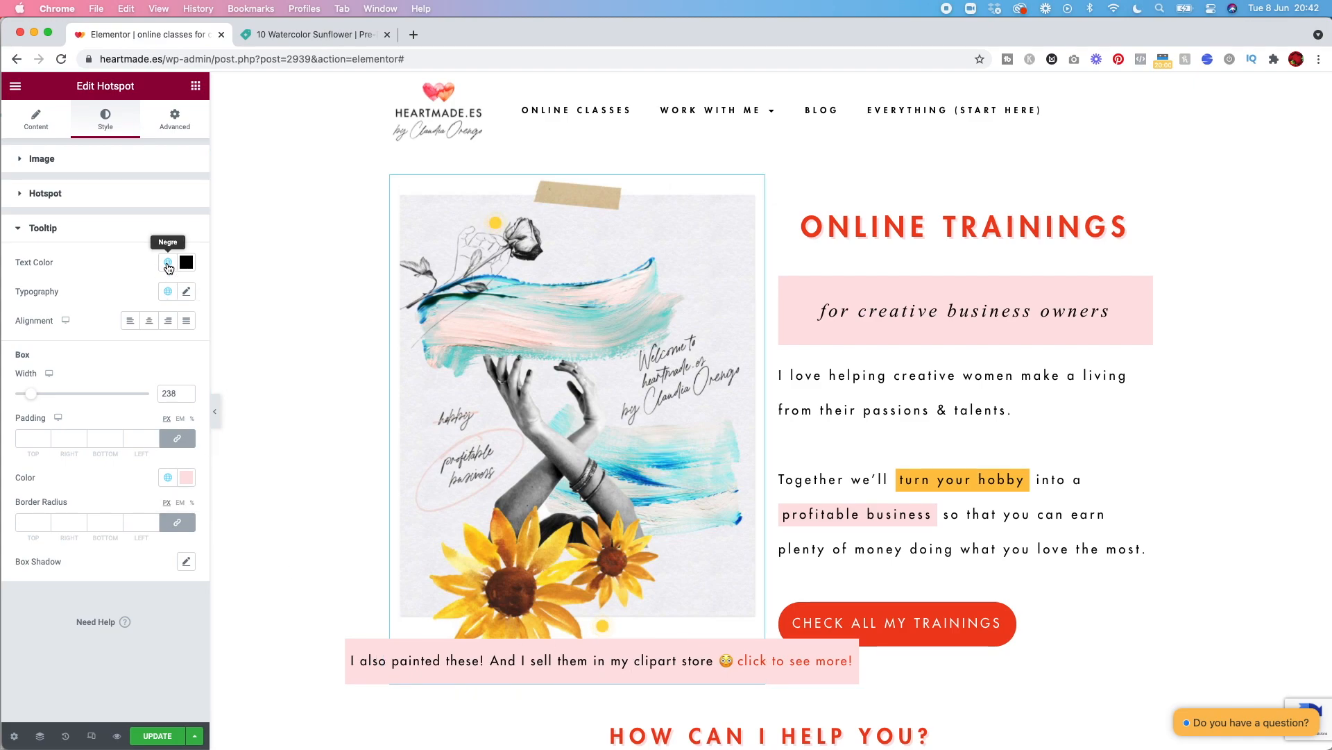
mouse_move(179, 480)
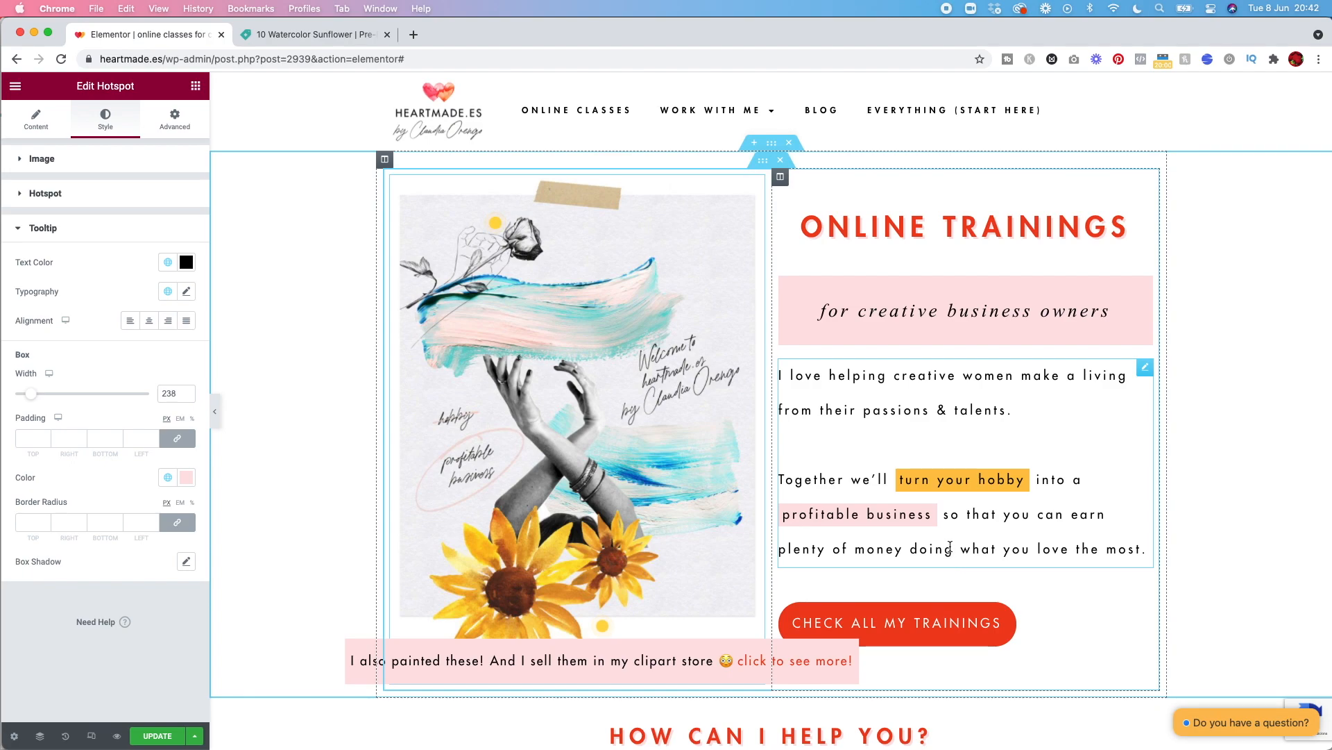
mouse_move(955, 569)
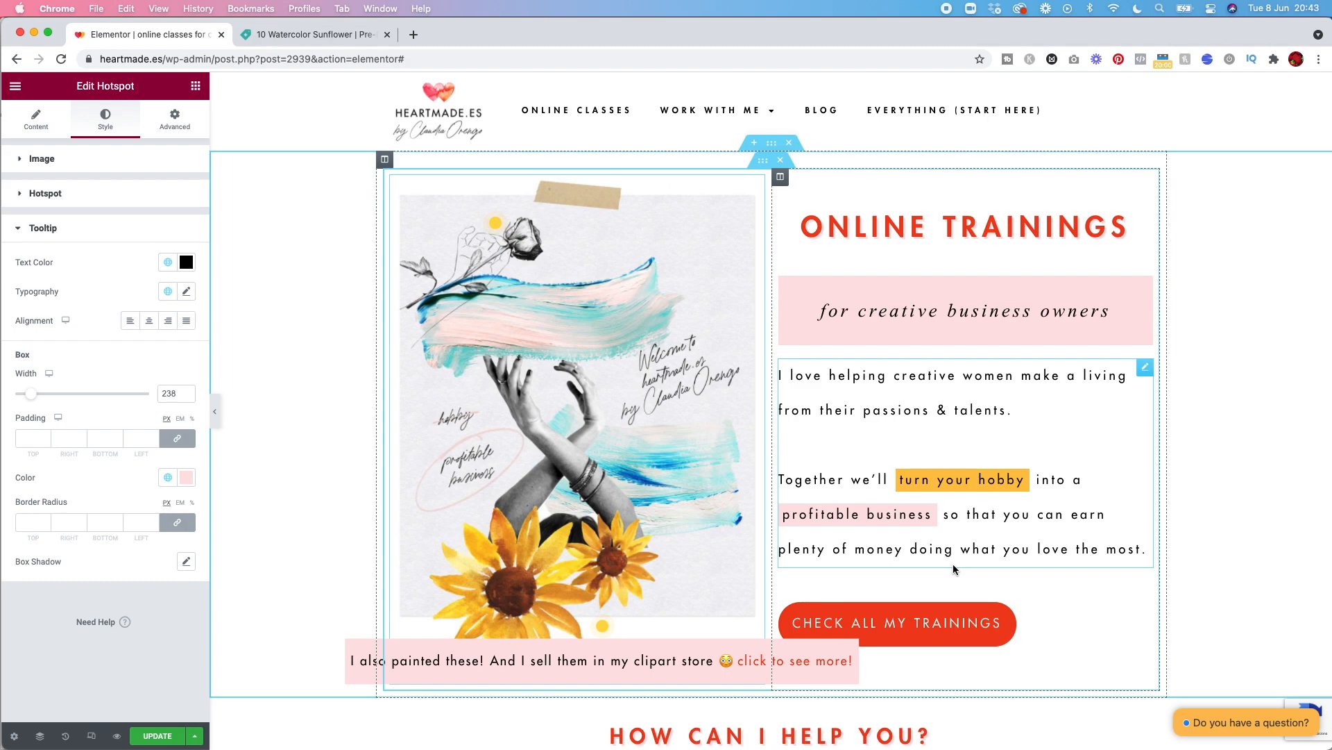
mouse_move(1052, 434)
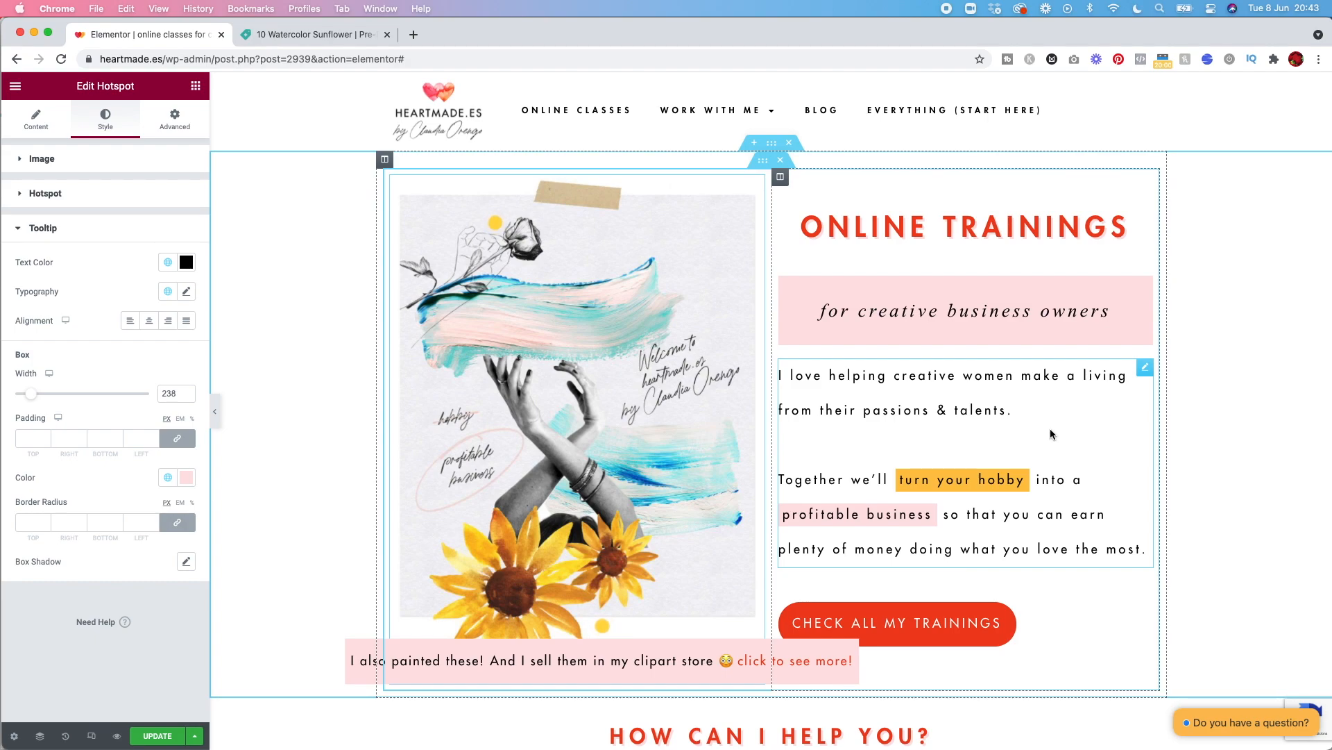